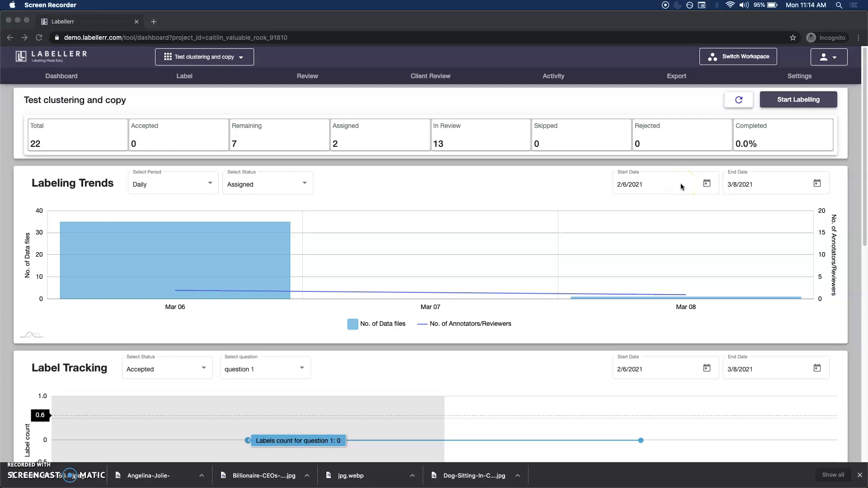
mouse_move(164, 111)
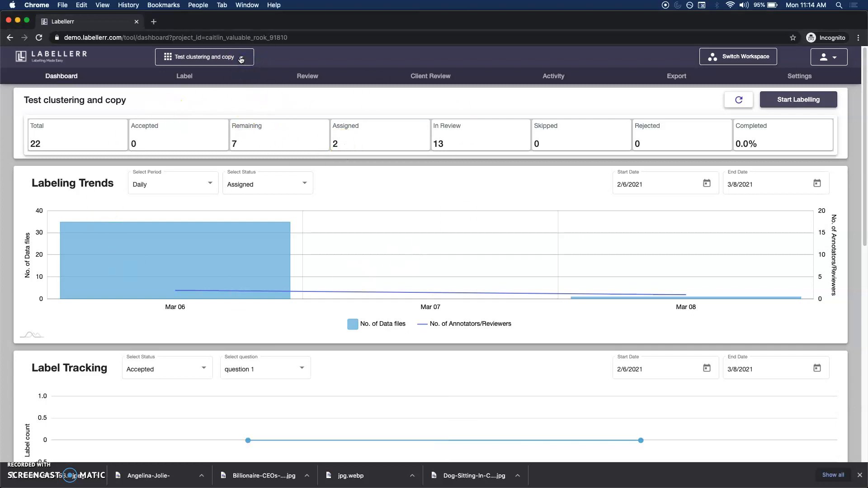
Start a new project from the Settings page and dismiss the welcome tour.
left_click(204, 56)
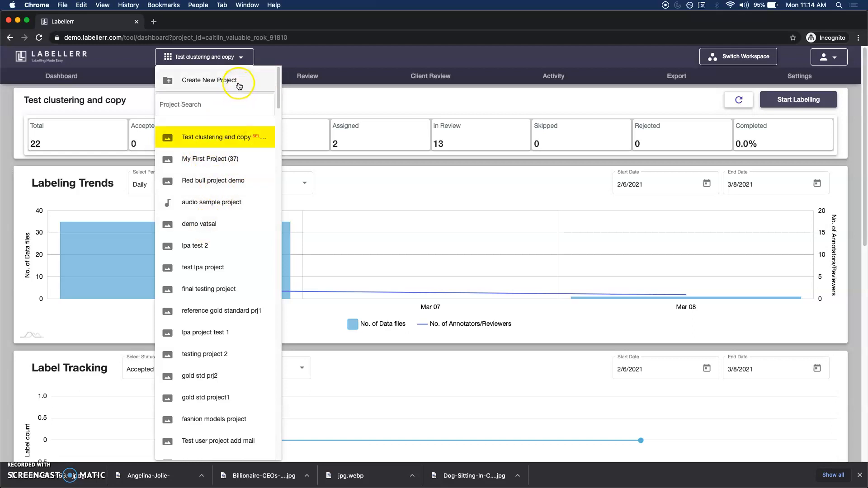
mouse_move(211, 88)
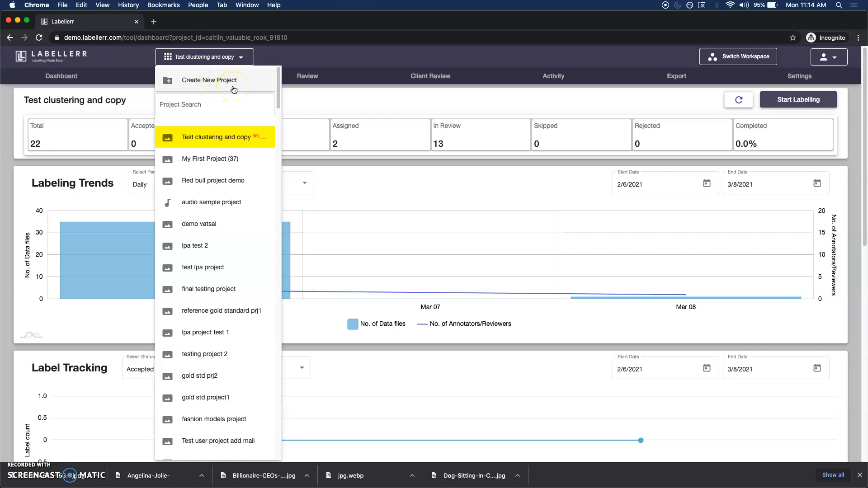
mouse_move(209, 86)
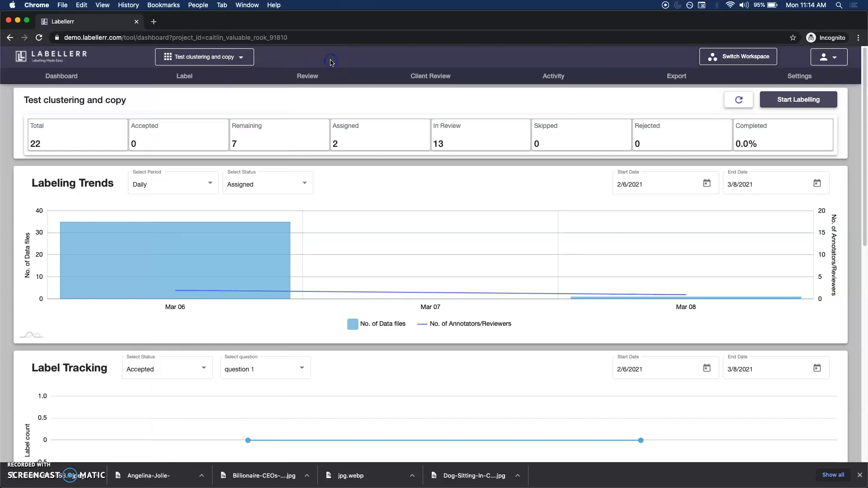
left_click(798, 76)
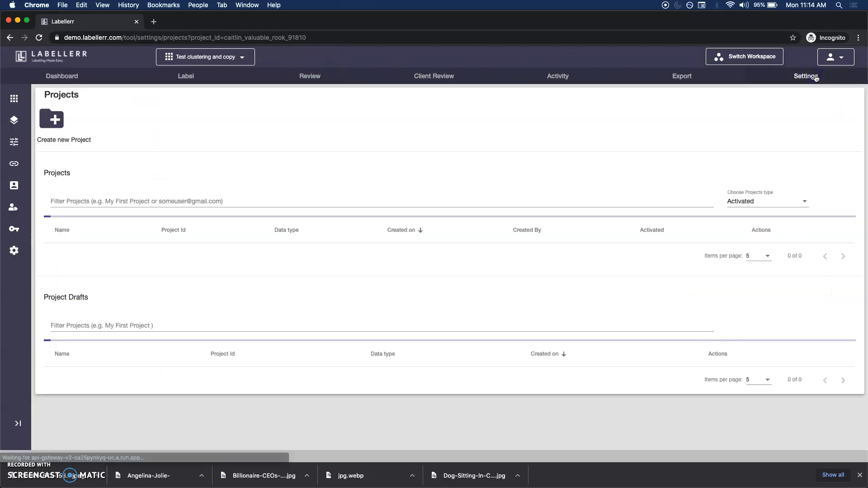
left_click(805, 76)
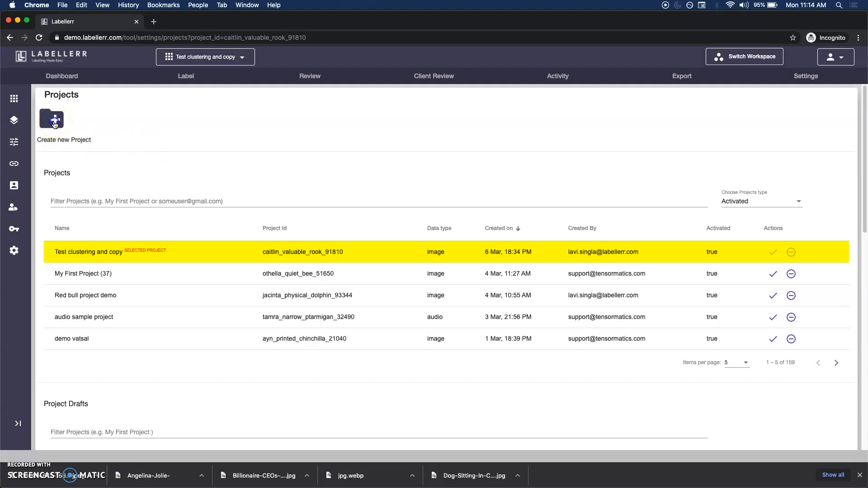
left_click(50, 117)
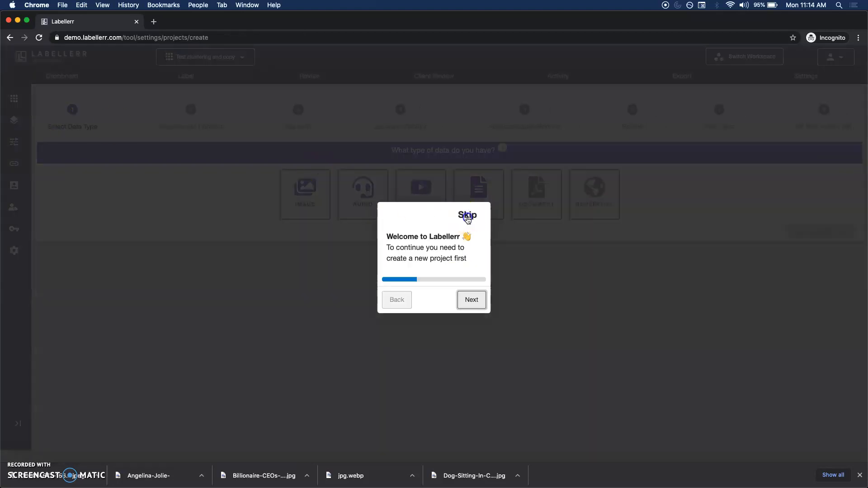
left_click(468, 215)
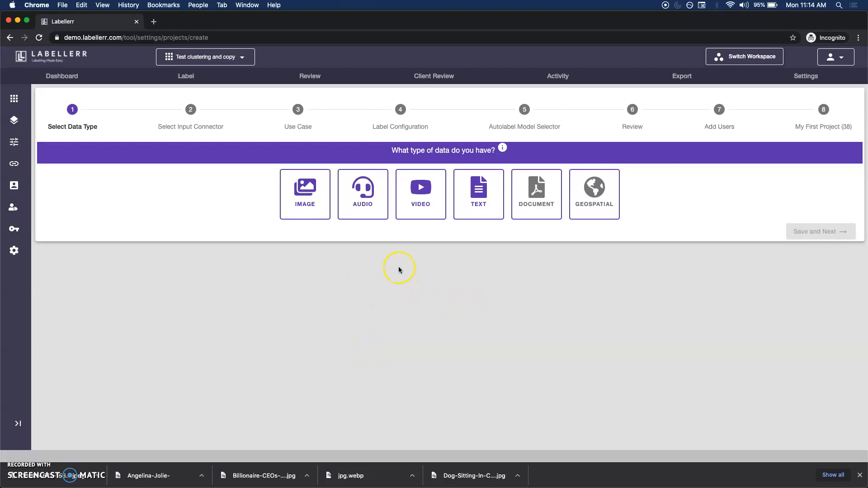
mouse_move(386, 261)
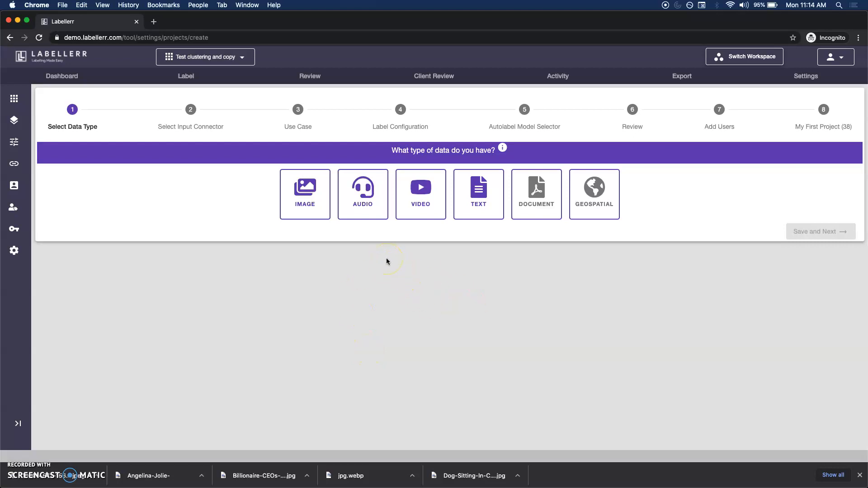
mouse_move(515, 229)
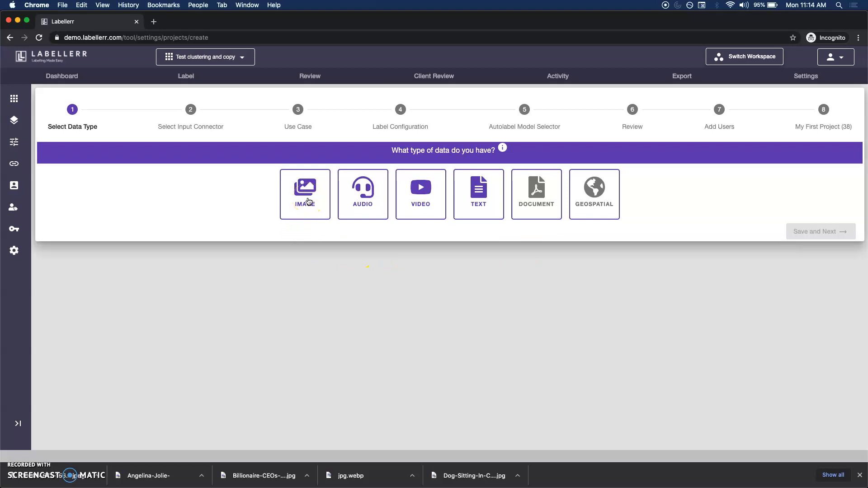
Choose Image as the project's data type and continue to dataset source.
left_click(305, 194)
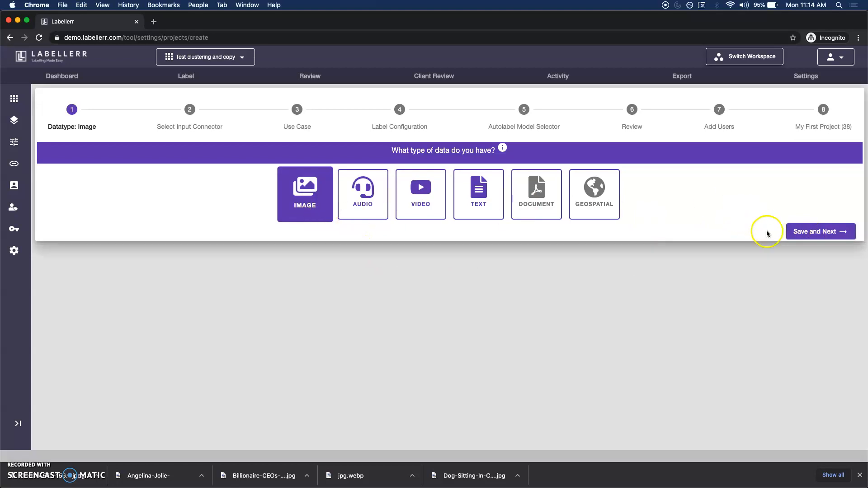
left_click(821, 232)
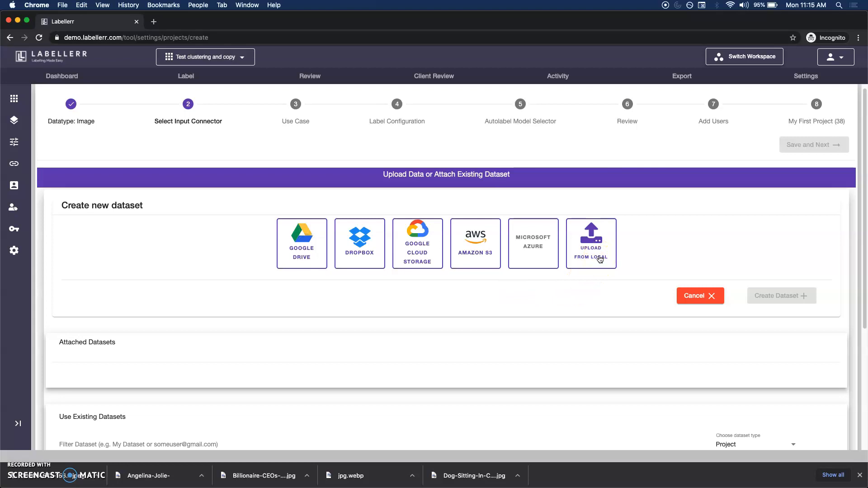
Upload the four images from Downloads into a new dataset.
left_click(590, 243)
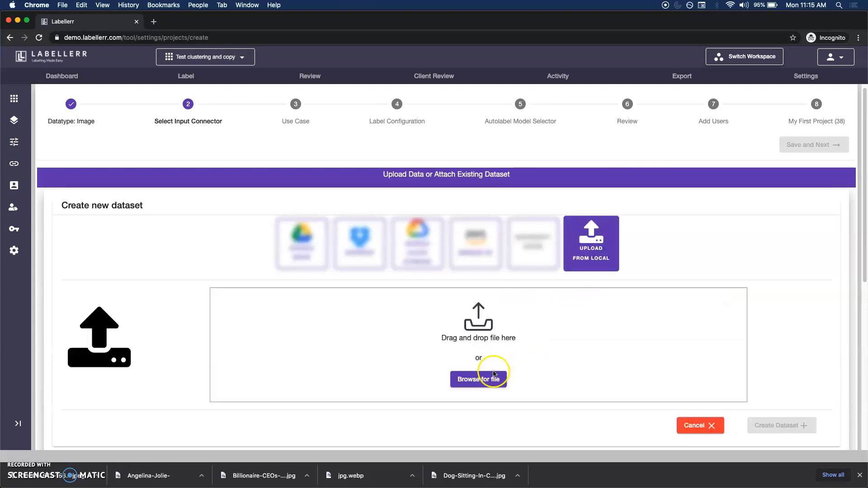
left_click(477, 378)
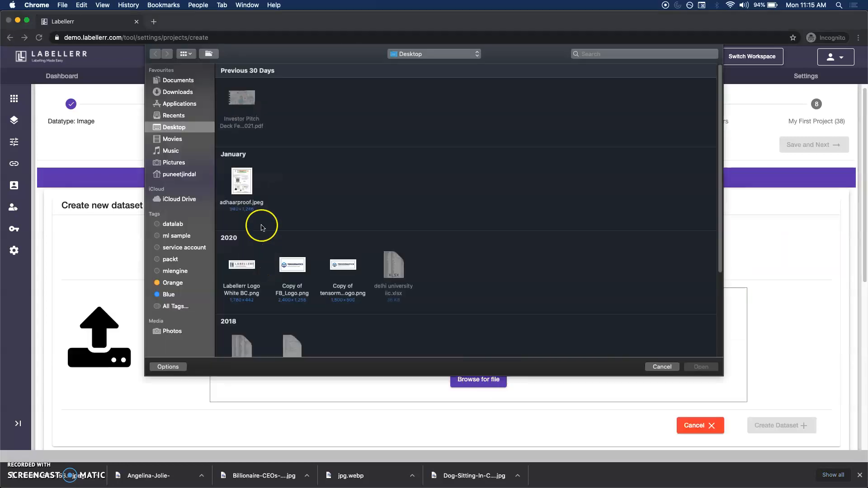
left_click(178, 92)
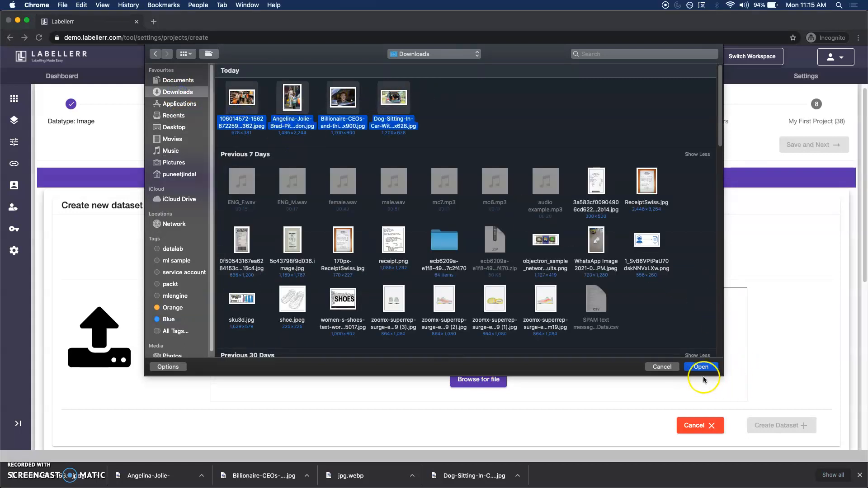
left_click(701, 367)
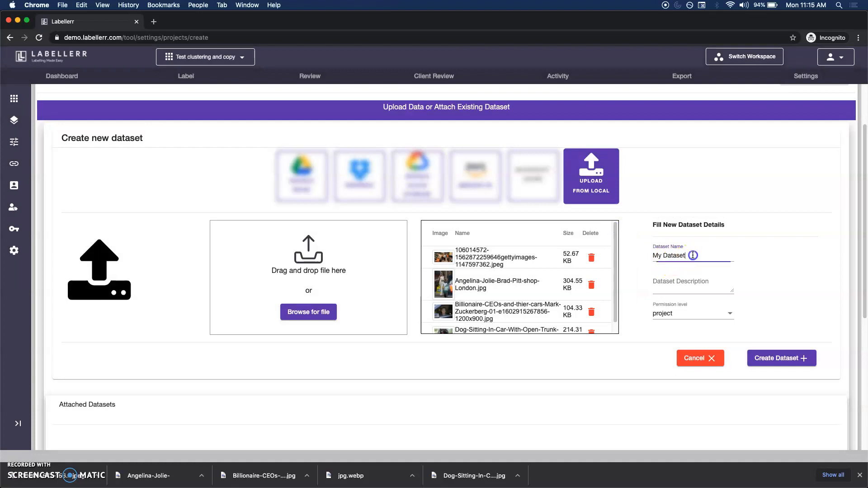
Name the dataset 'random google search images' and describe it as pictures of Angelina Jolie, Mark Zuckerberg and a dog.
double_click(669, 255)
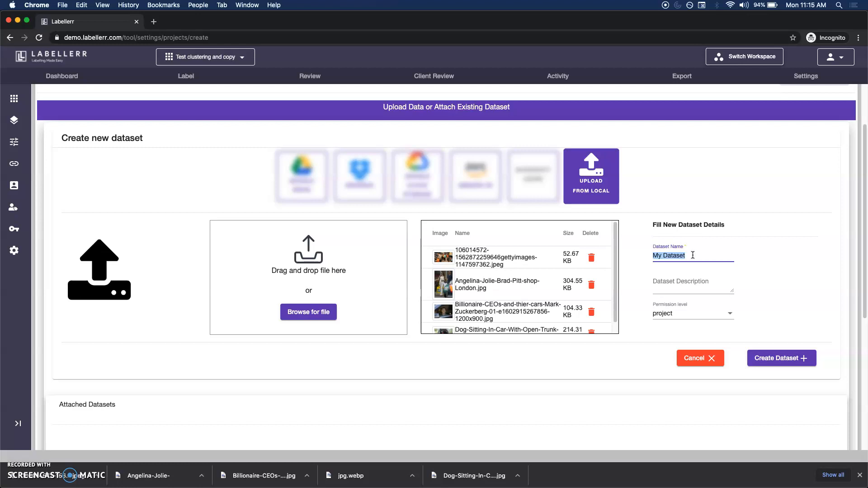
type("rando")
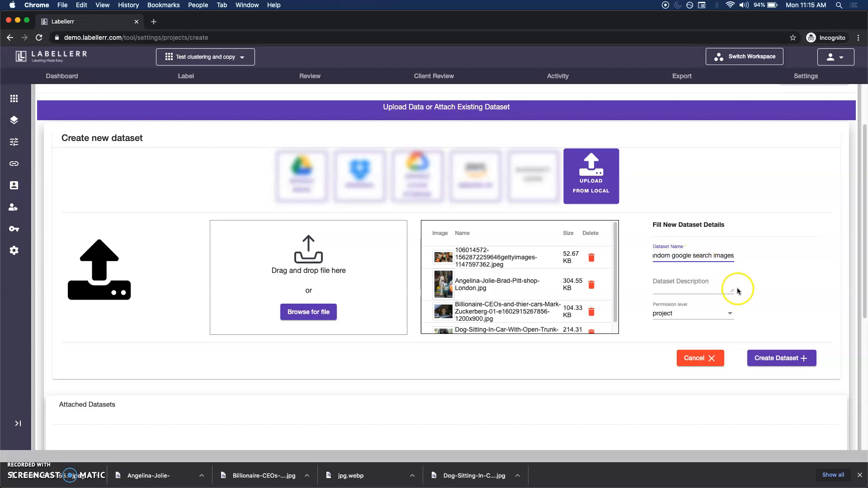
type("this contains p")
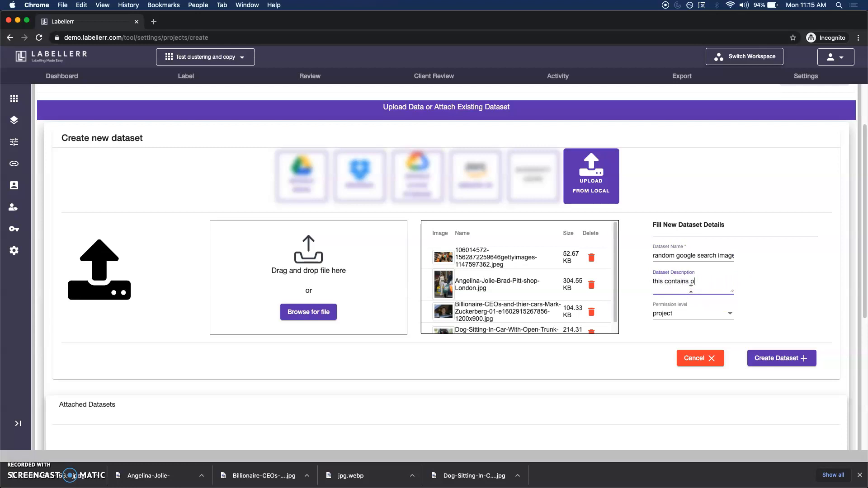
type("ictures of celebrities like brads pitt,")
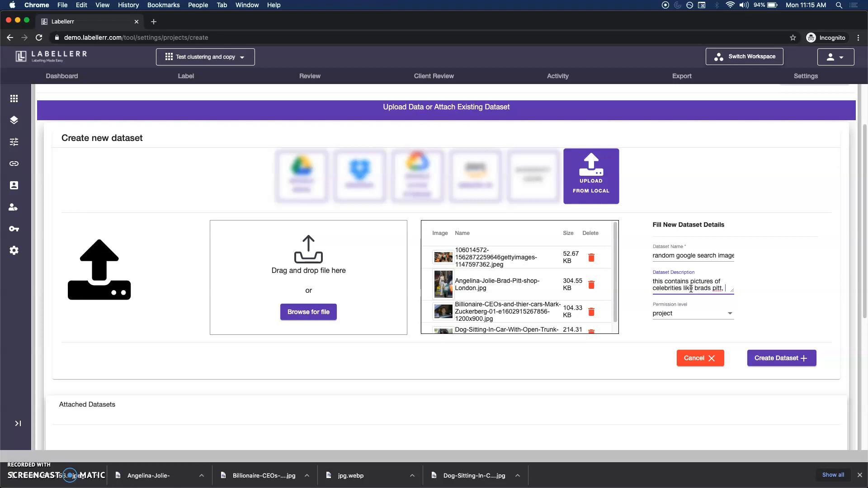
type("angelina")
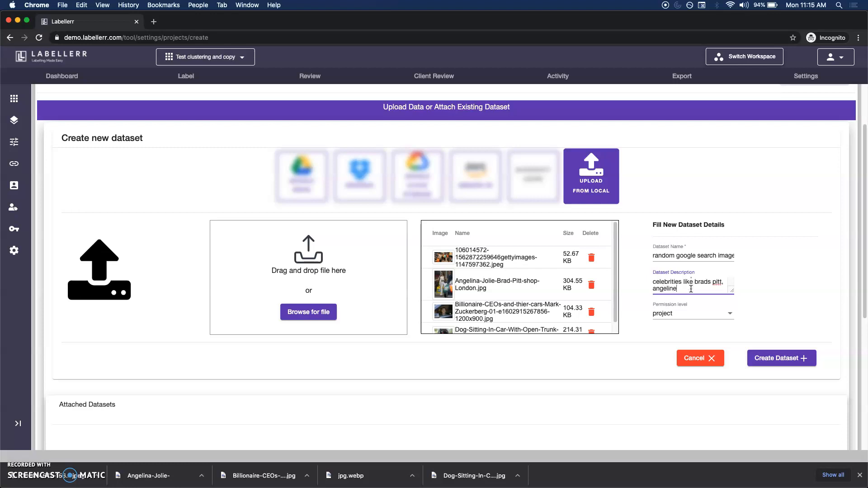
type("jolie and")
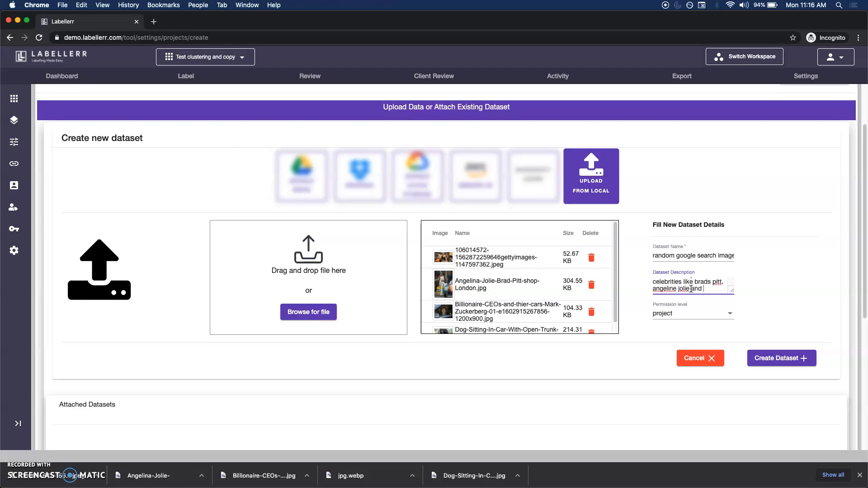
type("mark")
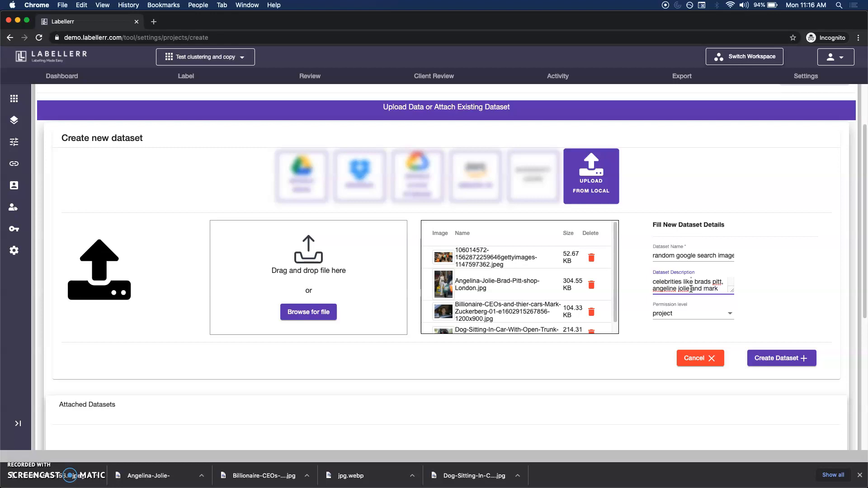
type("zuckerberg")
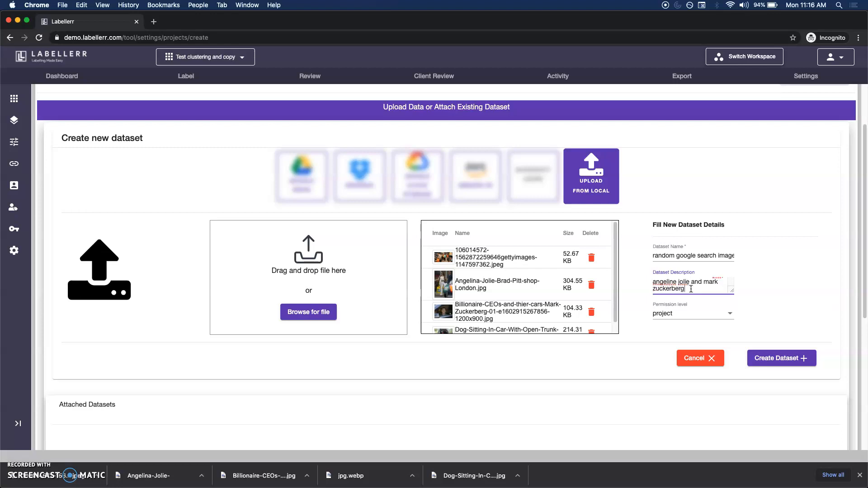
type("and dog")
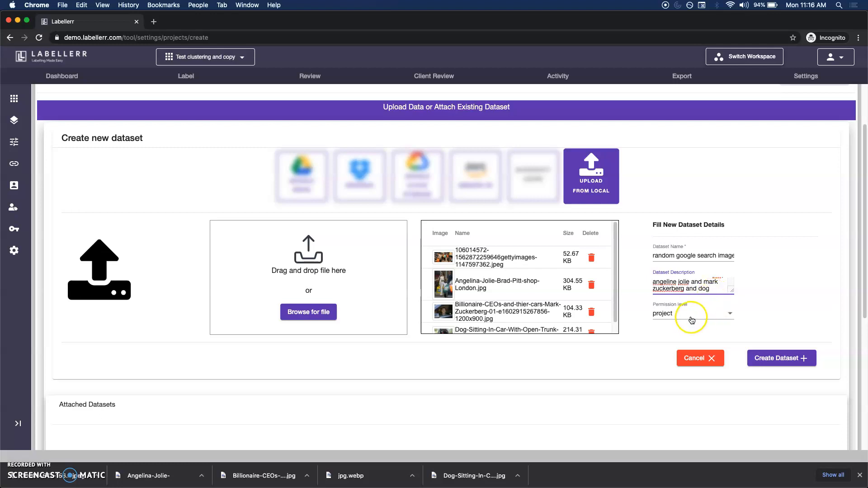
Create the dataset from the uploads and continue to the use-case step.
left_click(780, 358)
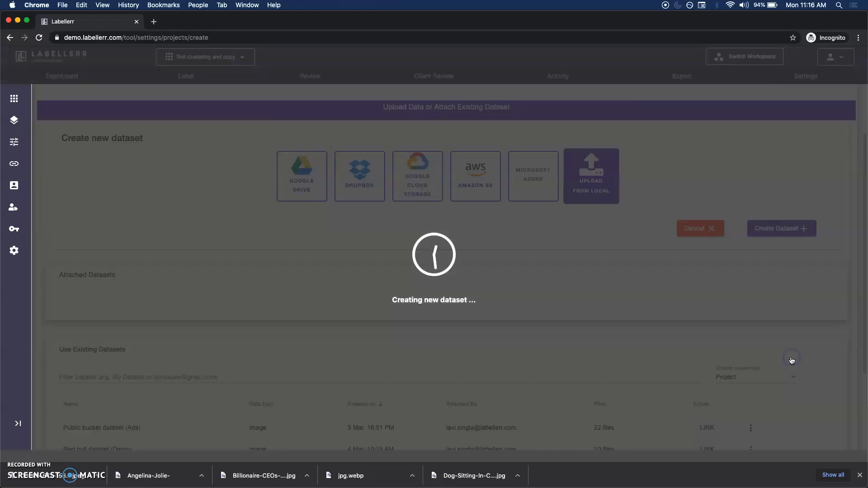
mouse_move(493, 339)
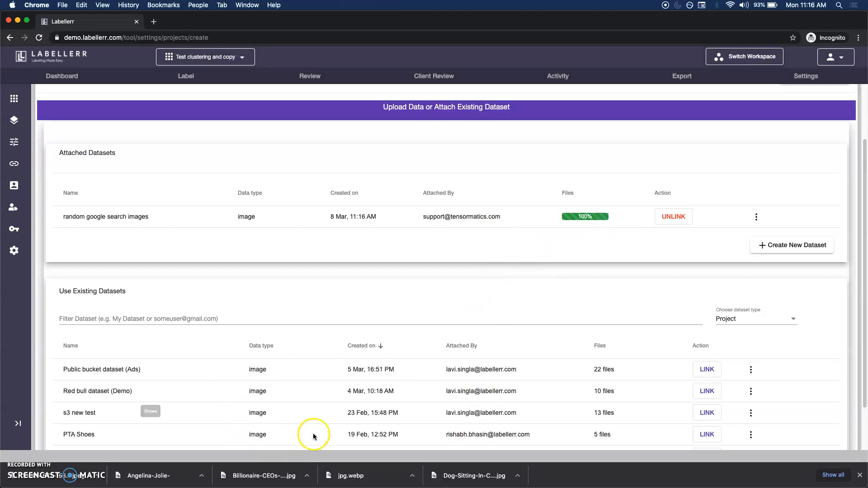
mouse_move(333, 395)
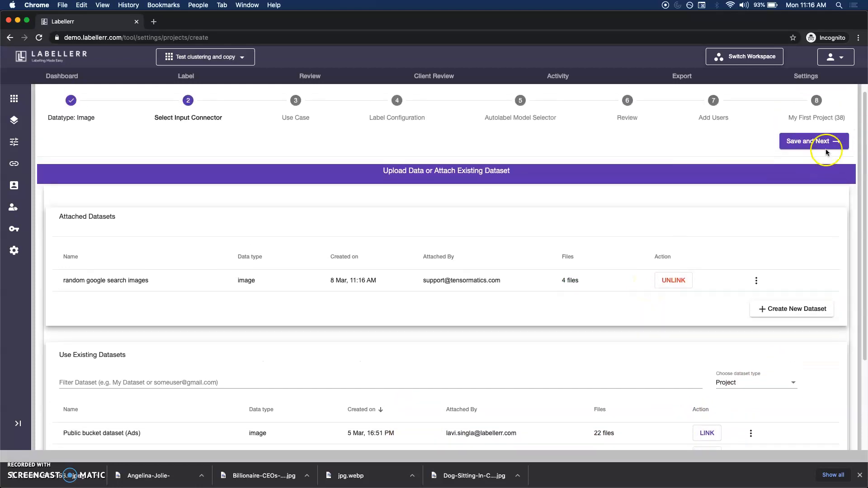
left_click(812, 141)
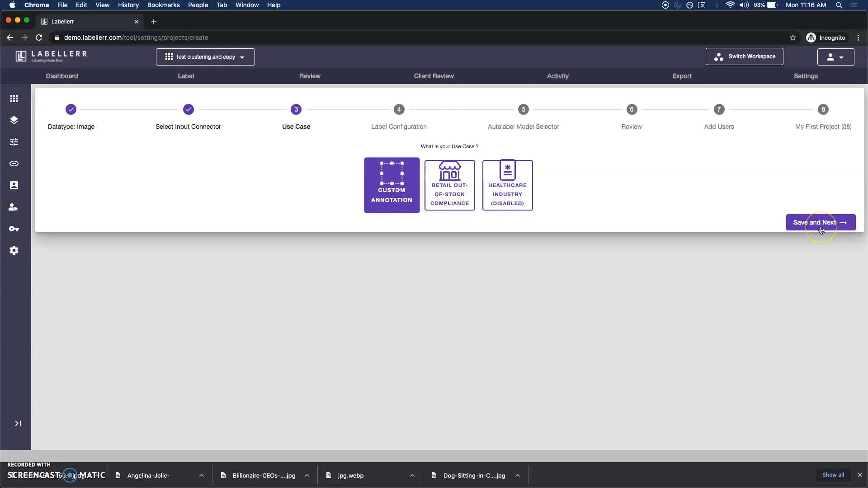
Keep custom annotation as the use case and name the template 'celebrity configuration v1'.
left_click(819, 222)
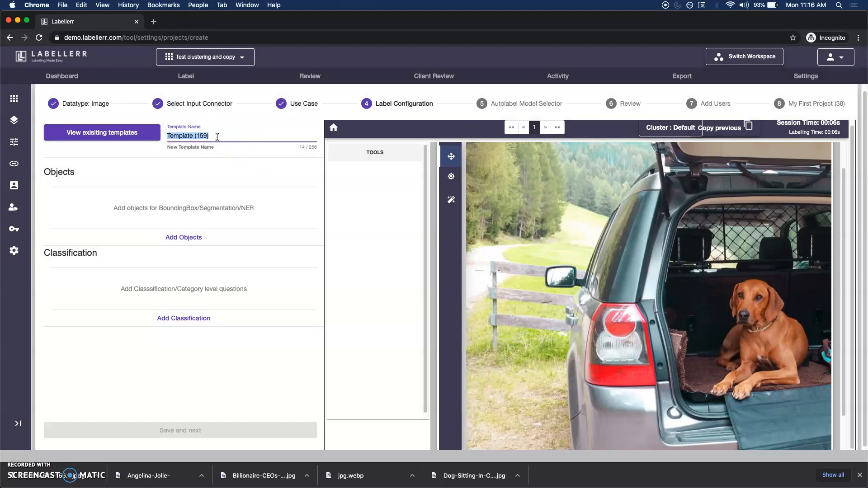
type("celebrity congig")
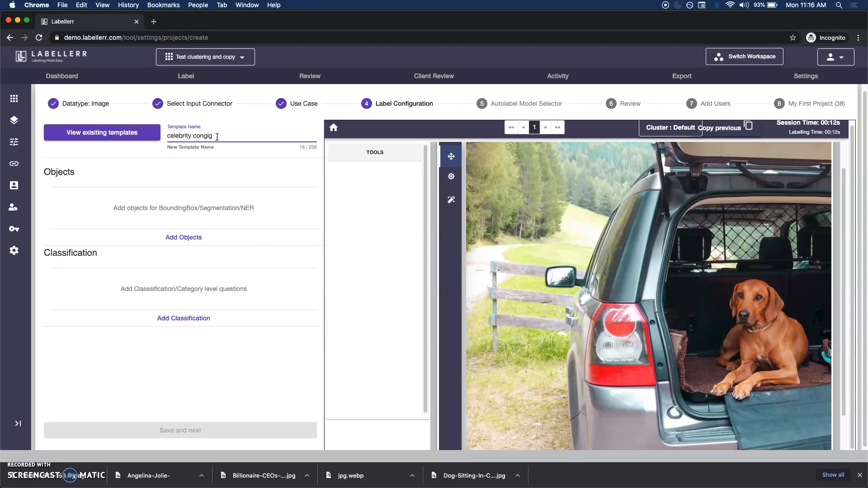
type("configuration v1")
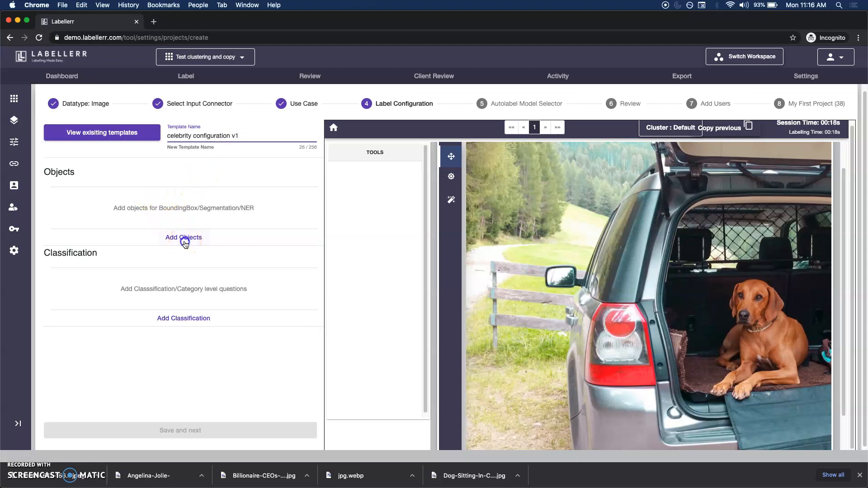
Add a 'pets' bounding-box class and a 'mirror' polygon class.
left_click(183, 237)
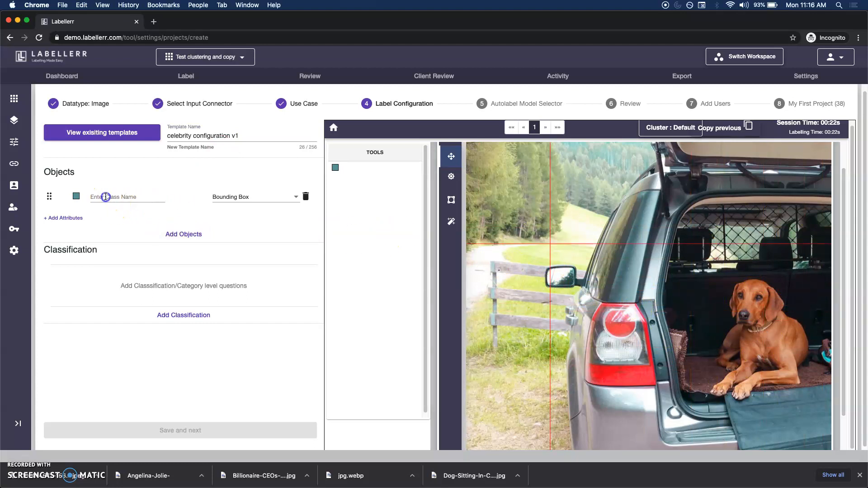
type("pets")
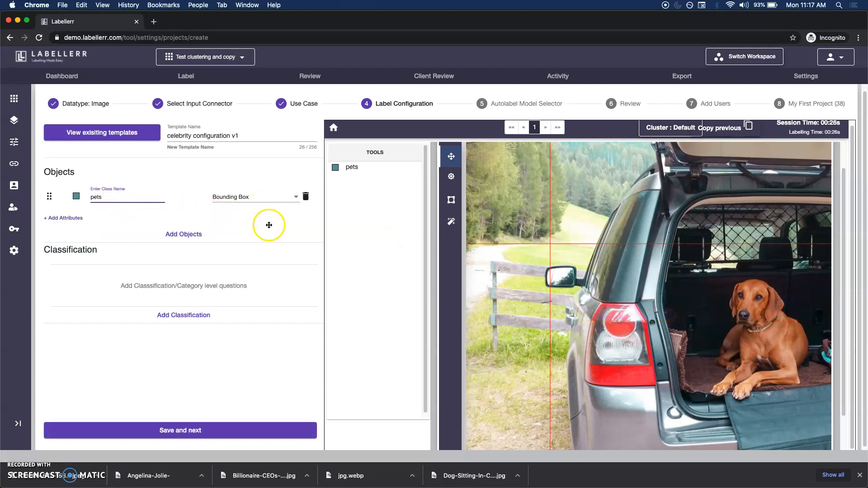
mouse_move(127, 227)
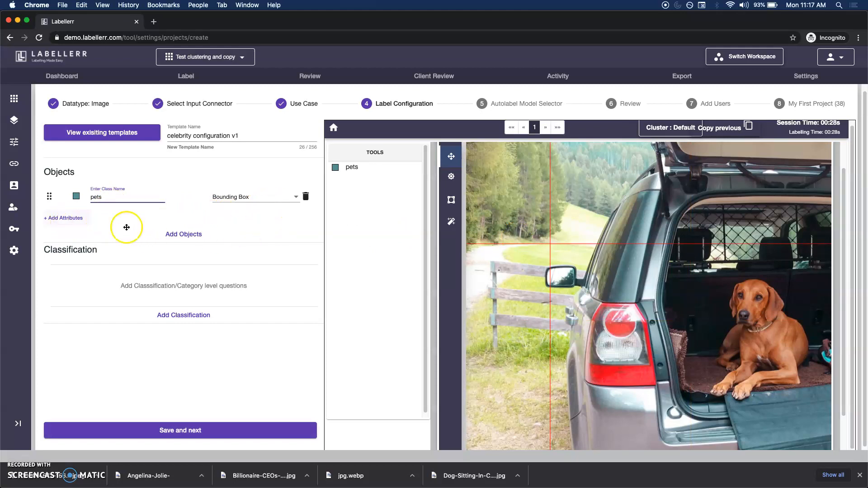
left_click(183, 233)
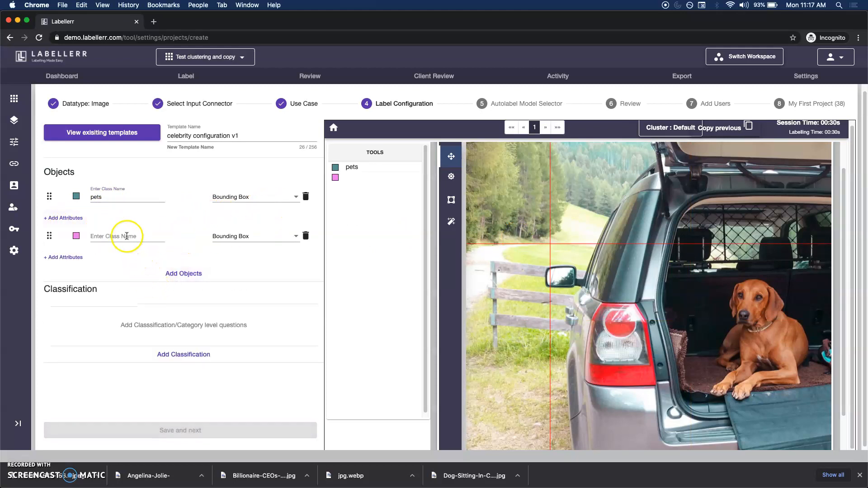
left_click(126, 236)
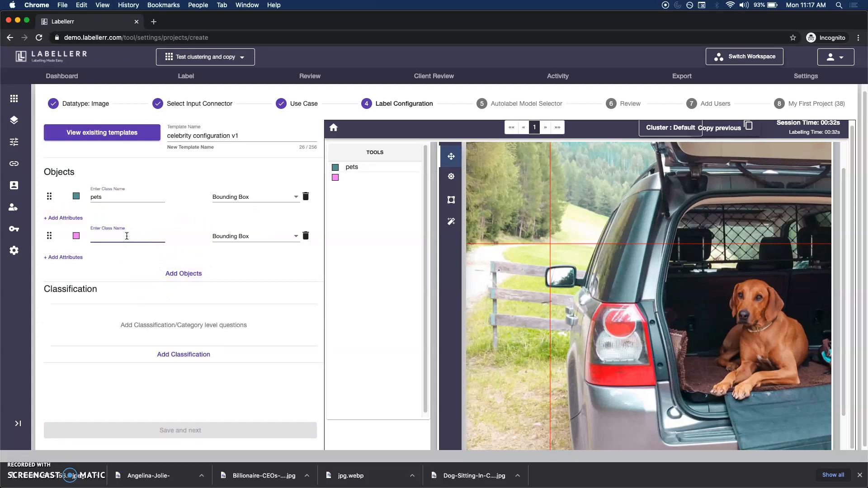
type("mirror")
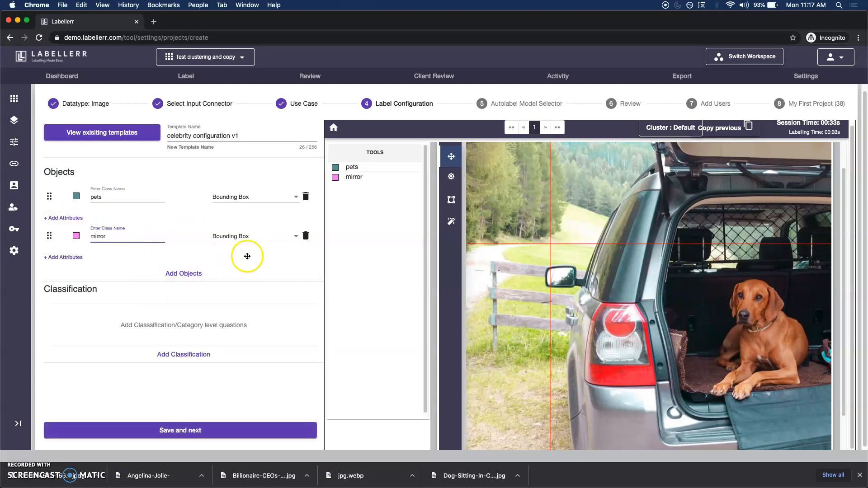
left_click(255, 236)
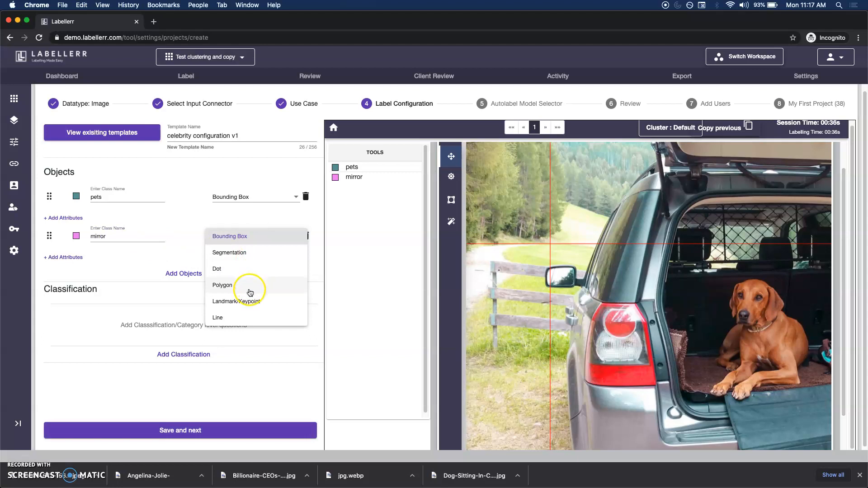
left_click(223, 284)
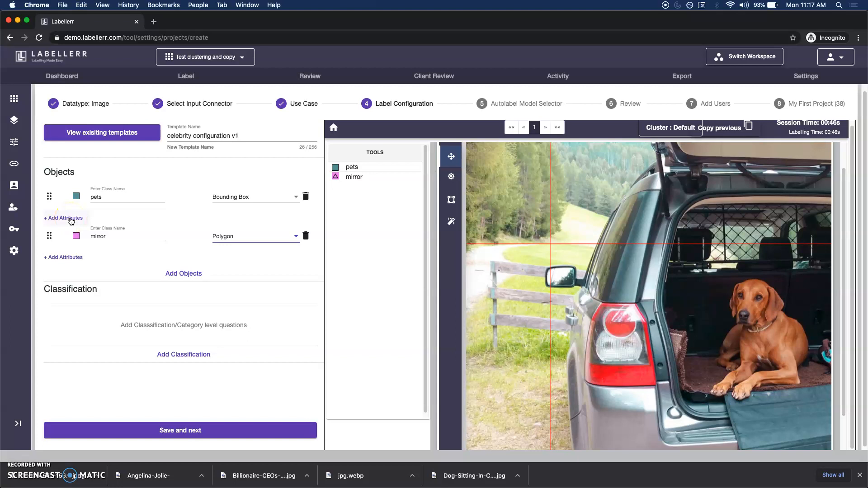
Give the pets class a 'color' attribute answered as free-text input.
left_click(183, 354)
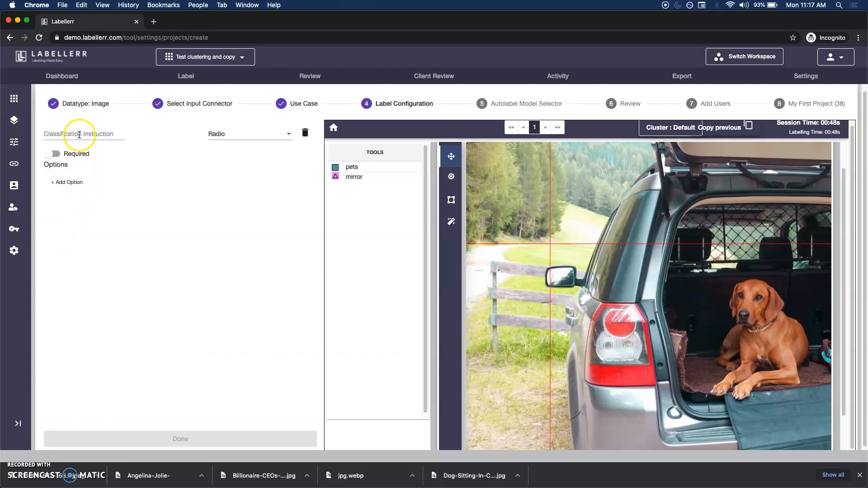
type("color")
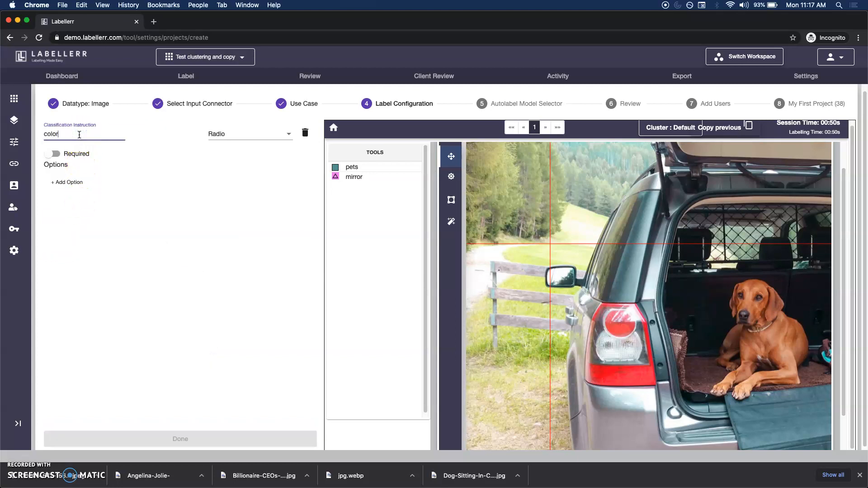
left_click(249, 134)
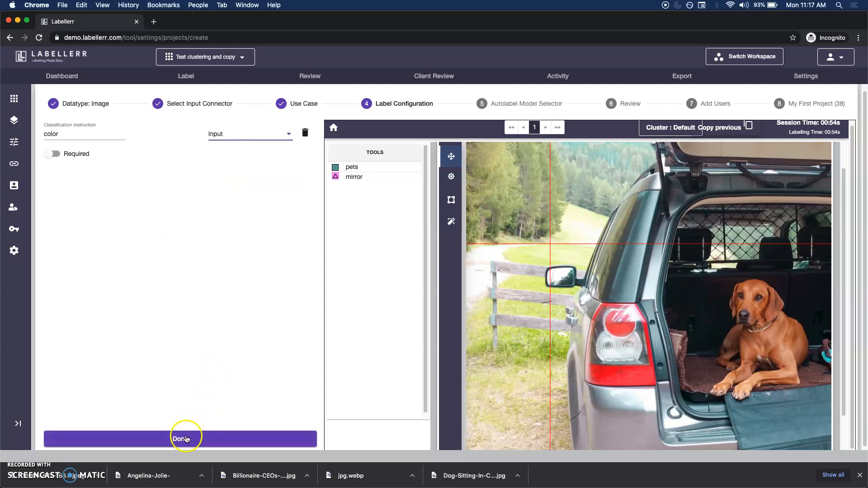
left_click(180, 439)
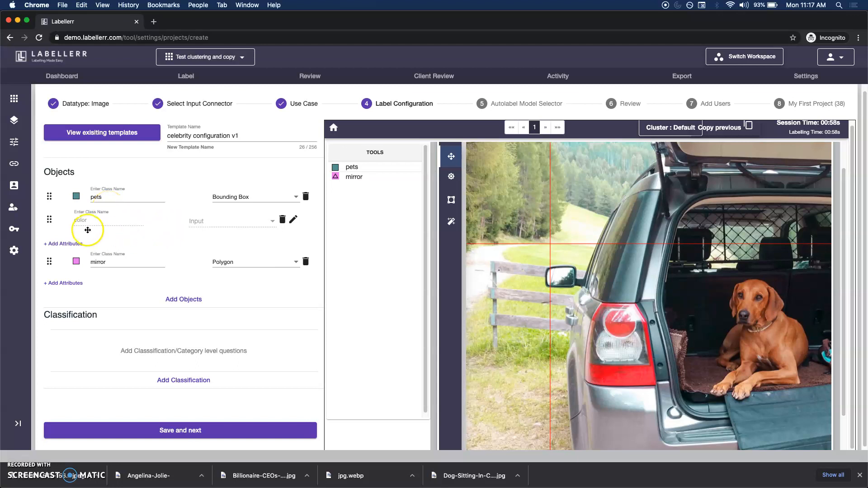
mouse_move(92, 299)
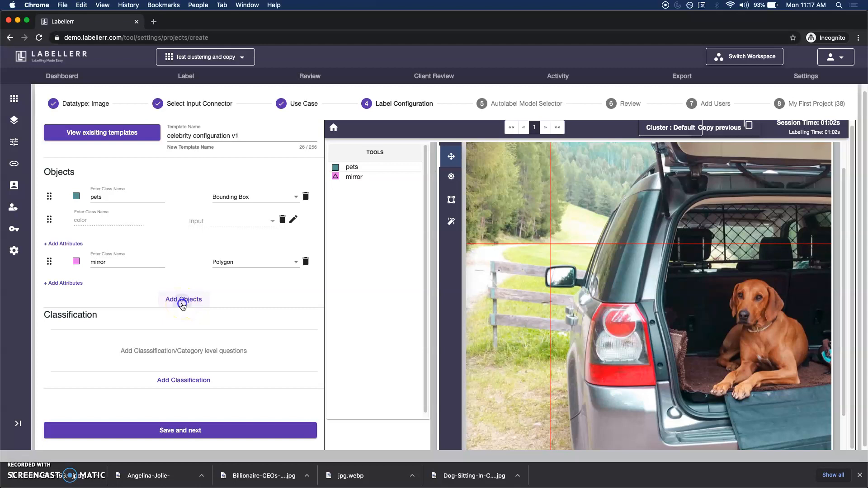
Add a 'face' object class set to the Dot shape type.
left_click(184, 299)
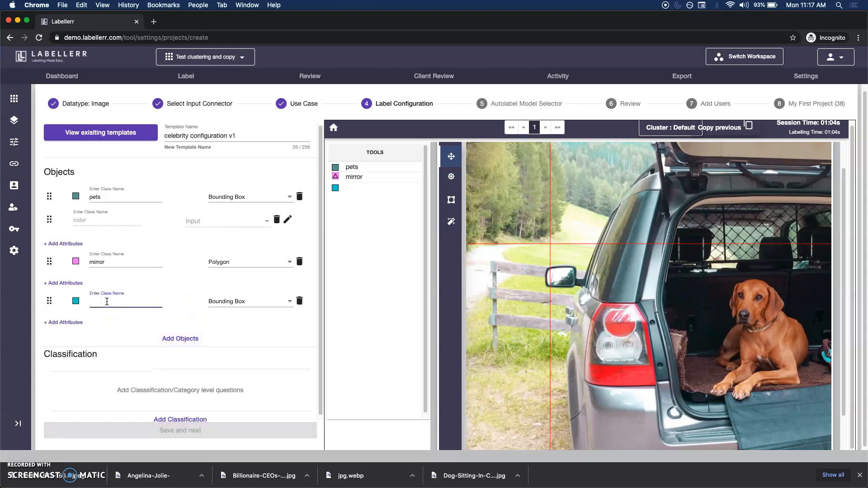
left_click(250, 301)
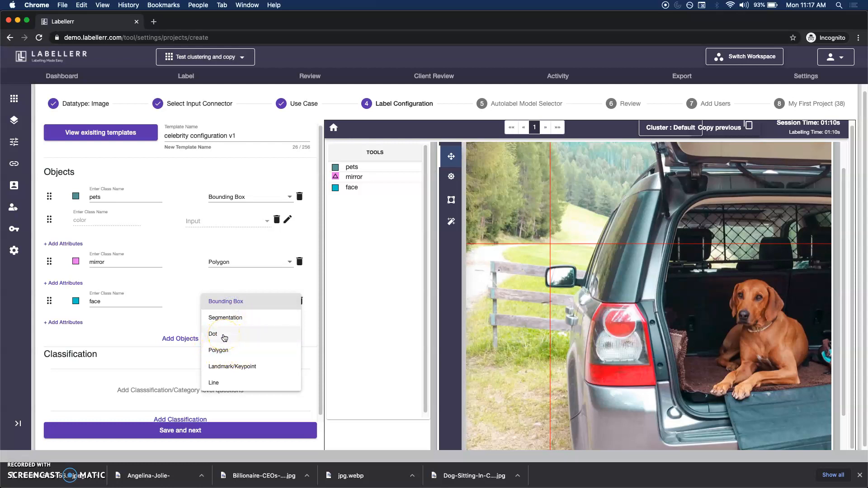
left_click(213, 333)
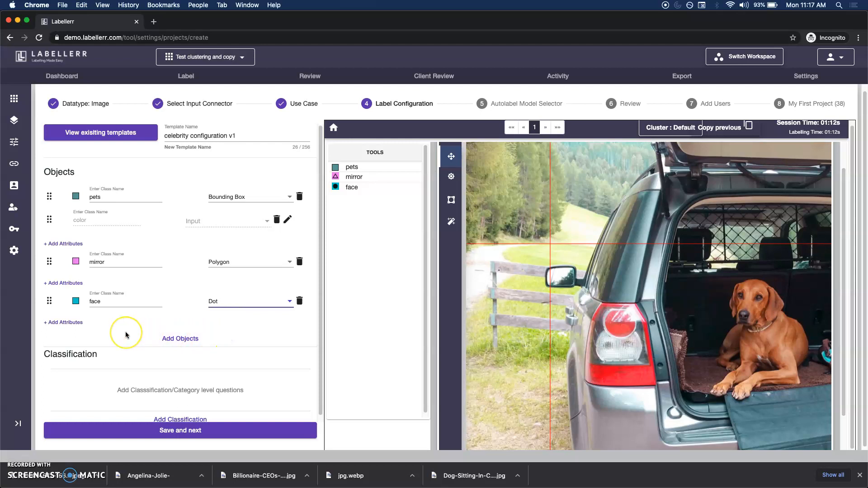
mouse_move(112, 337)
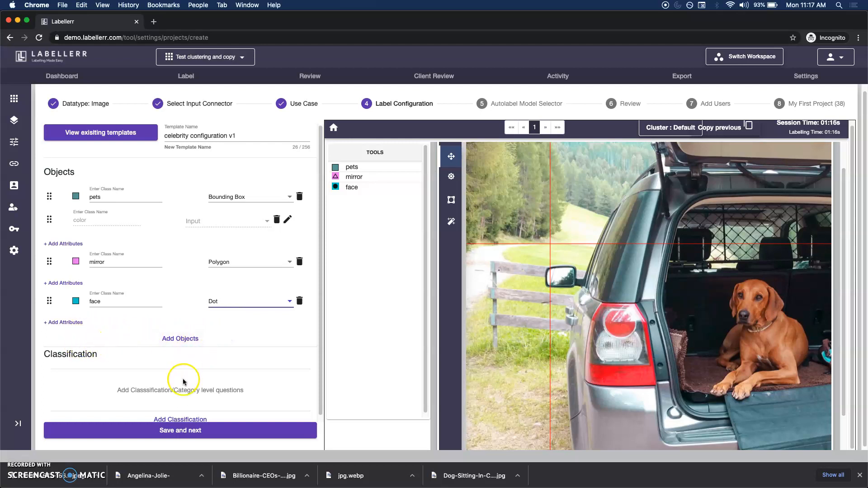
Add a radio classification 'whether any celebrities in the picture' with Yes and No options.
left_click(180, 418)
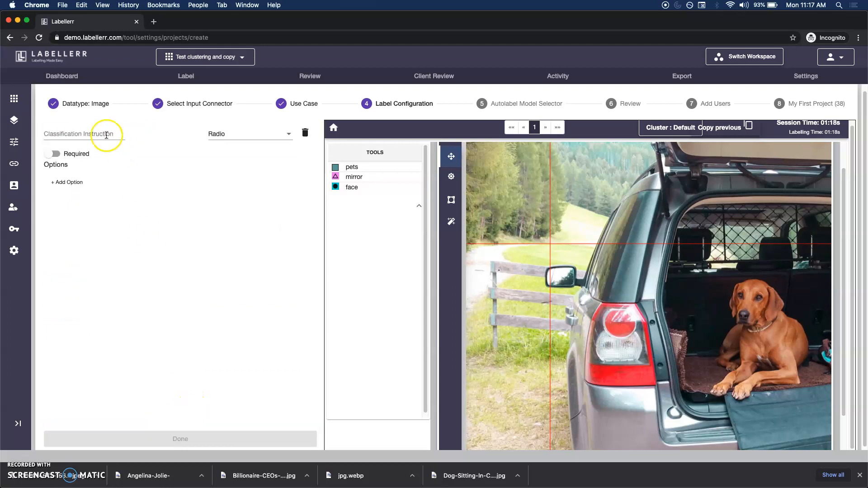
type("wheher any celebrities in the")
type("Yes")
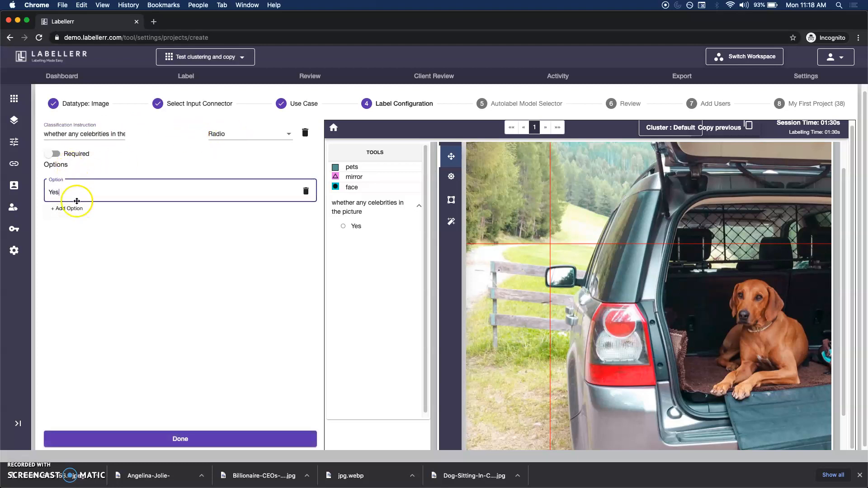
type("No")
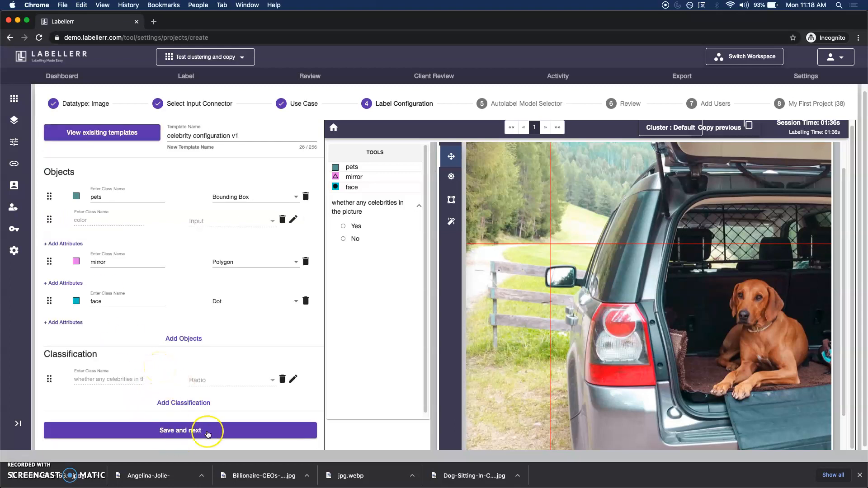
Save the label configuration and pass the autolabel step without enabling a model.
left_click(183, 431)
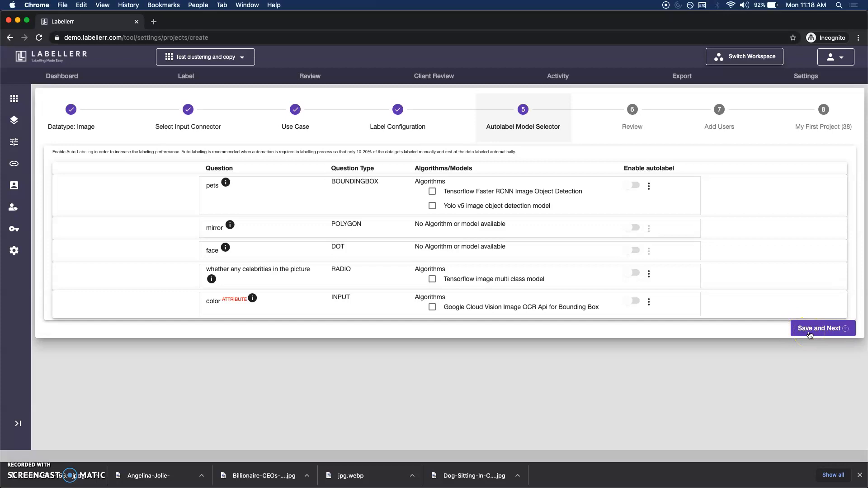
left_click(822, 327)
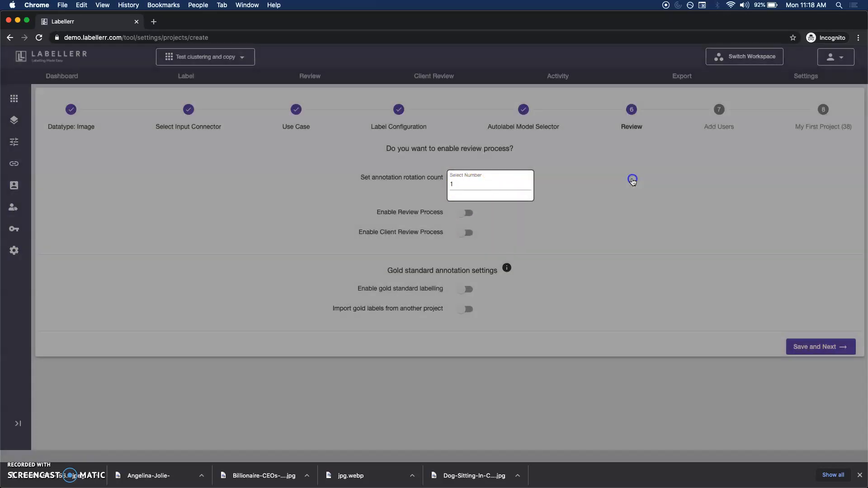
Enable Review Process and Client Review Process with 1 rotation each and save to continue.
left_click(489, 184)
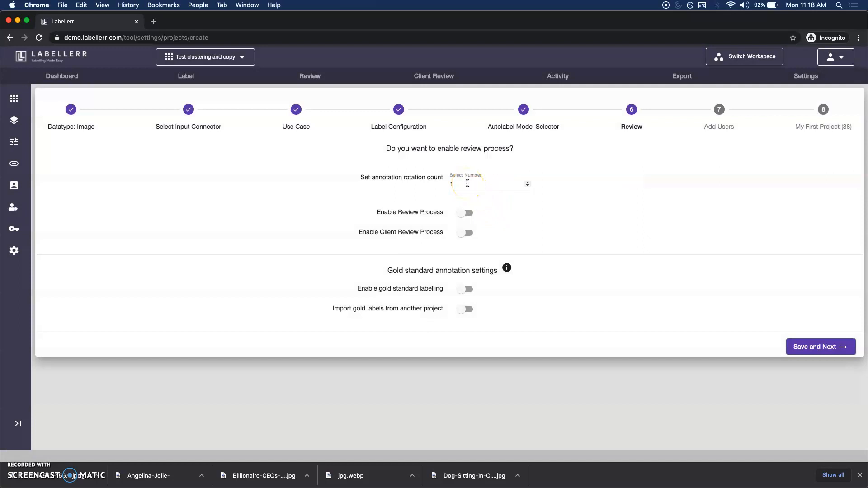
left_click(467, 212)
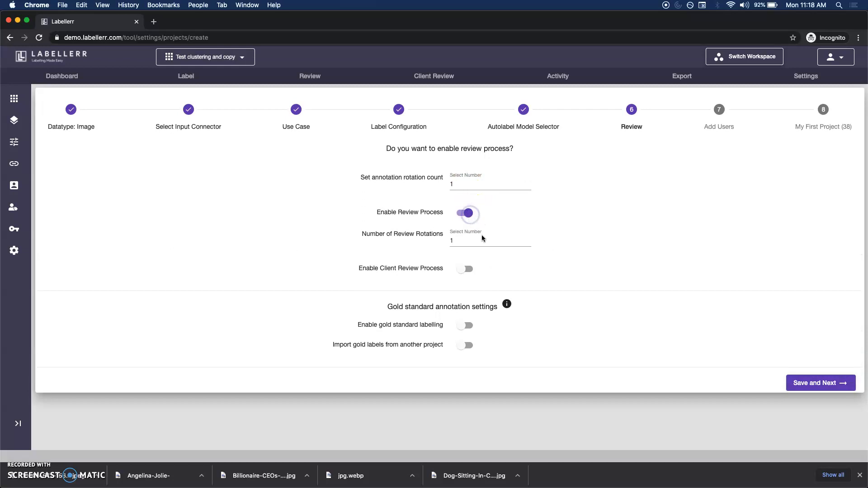
left_click(465, 269)
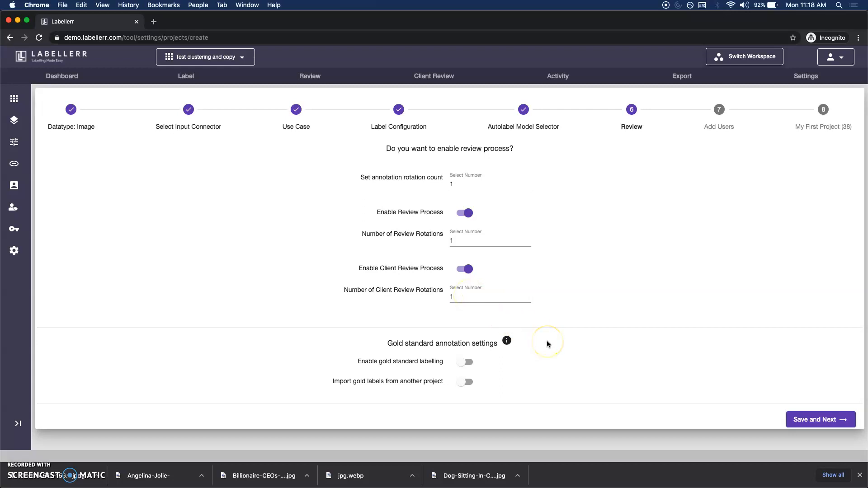
mouse_move(509, 385)
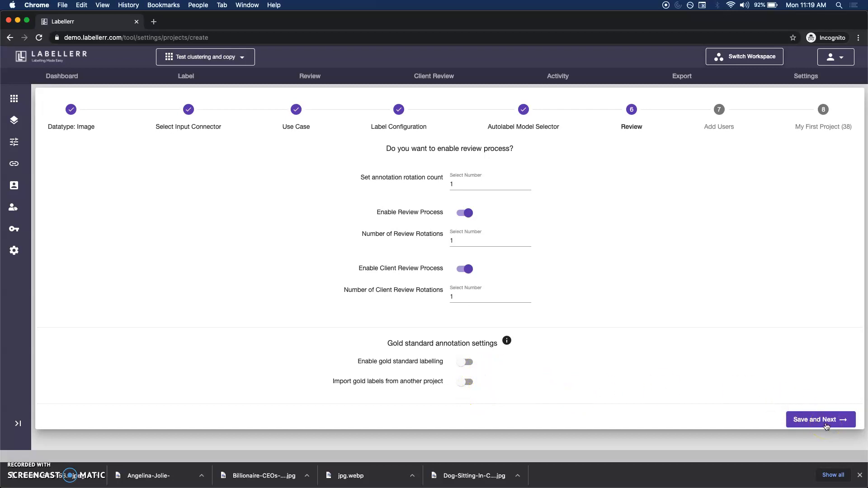
left_click(820, 418)
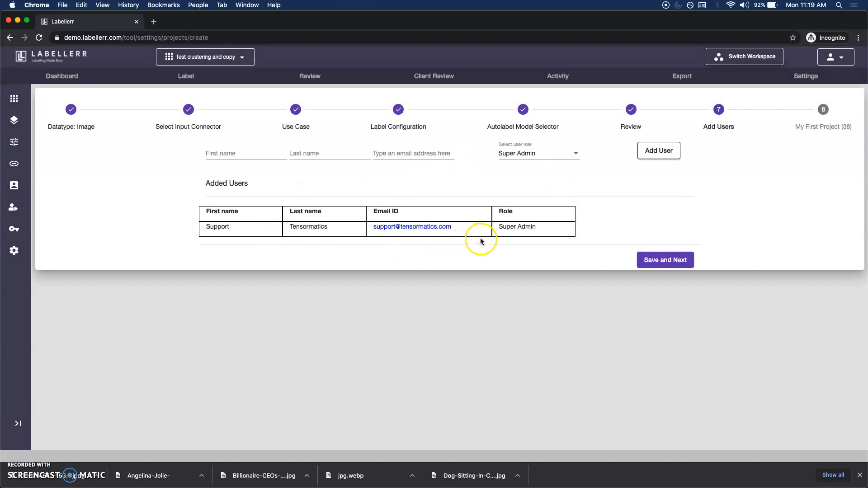
mouse_move(453, 241)
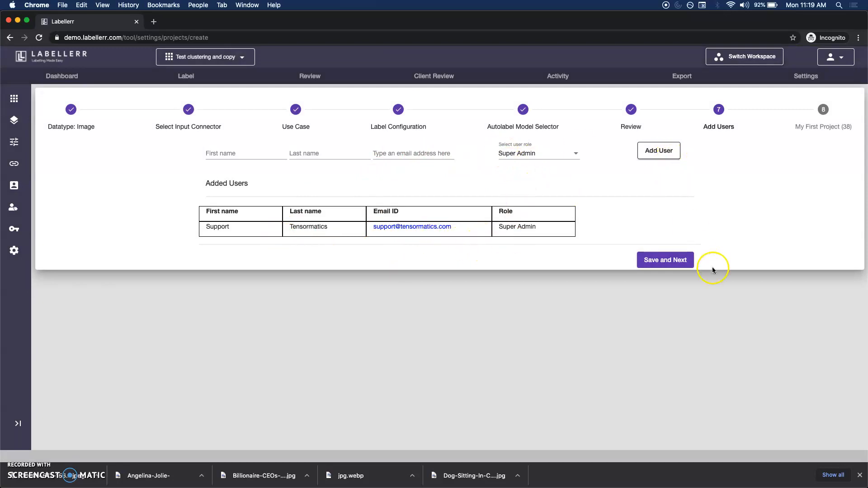
Keep the listed Super Admin user and continue to the project naming step.
left_click(664, 259)
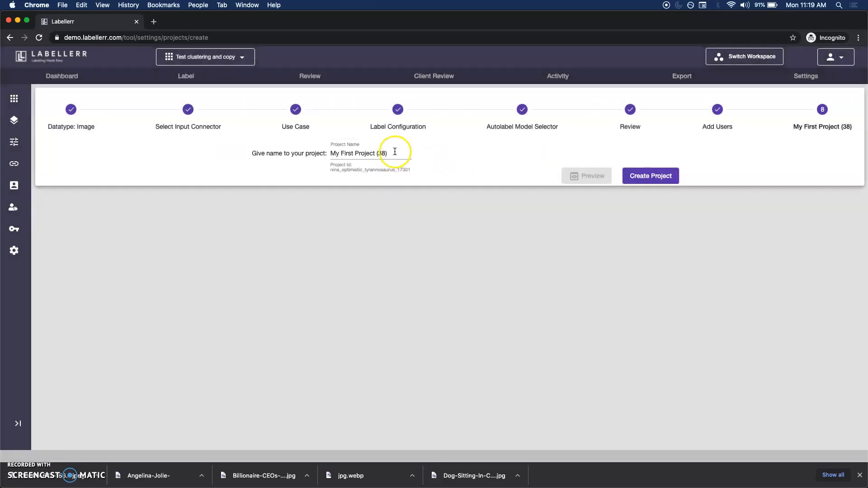
Name the project 'celebrities image project' and create it, opening its dashboard.
type("celebrities image project")
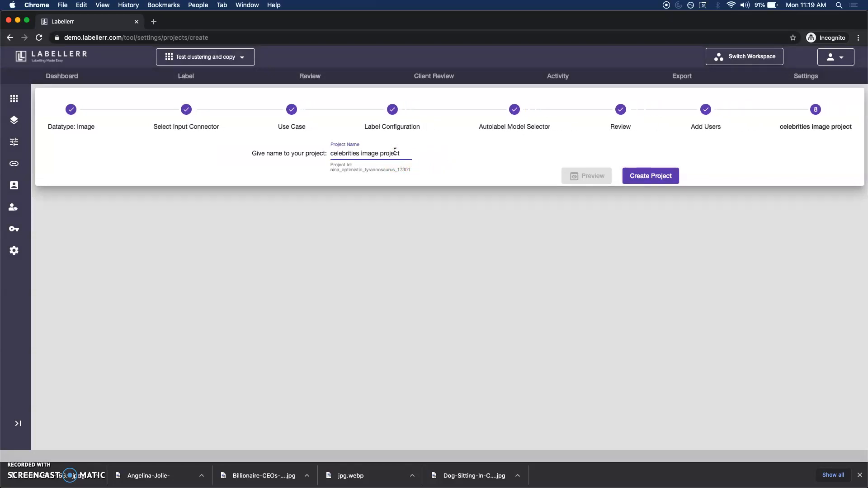
left_click(650, 175)
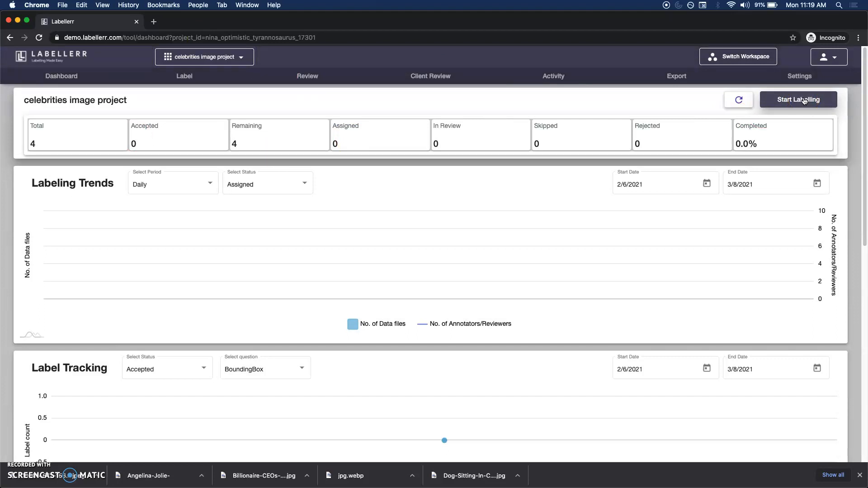
Start labelling from the dashboard, loading the first image of the dog in the car boot.
left_click(797, 100)
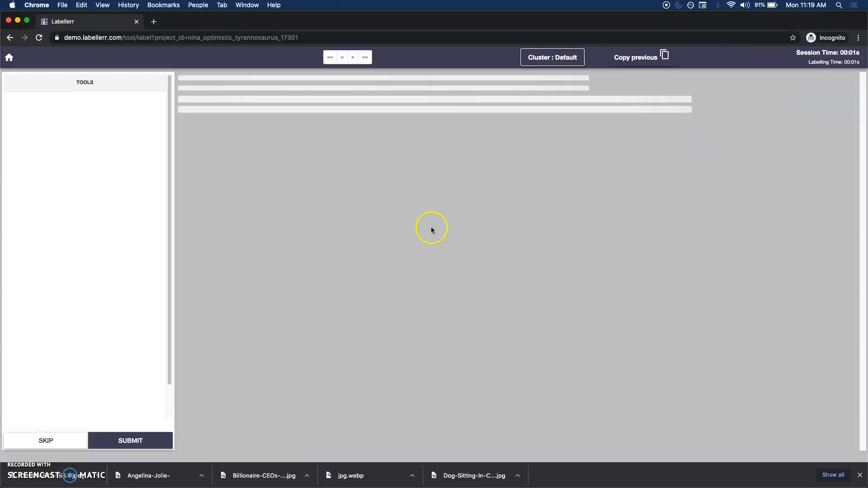
mouse_move(337, 234)
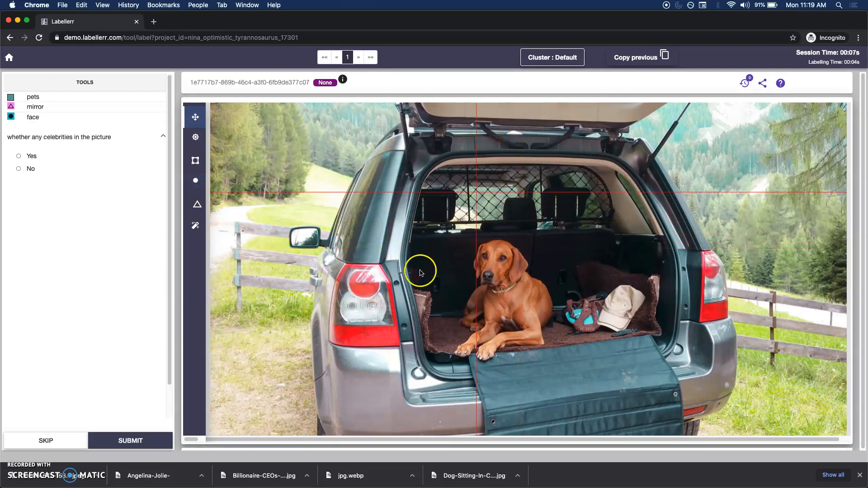
mouse_move(195, 205)
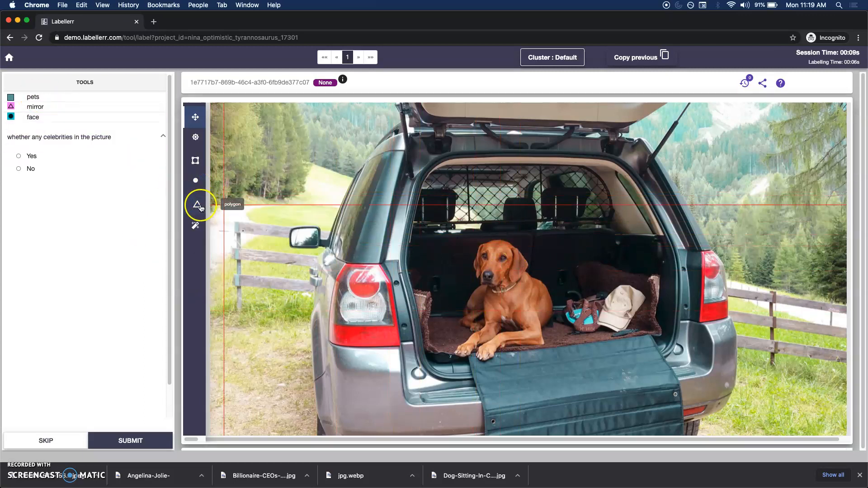
Outline the car's side mirror with the polygon tool as a 'mirror' object.
left_click(195, 205)
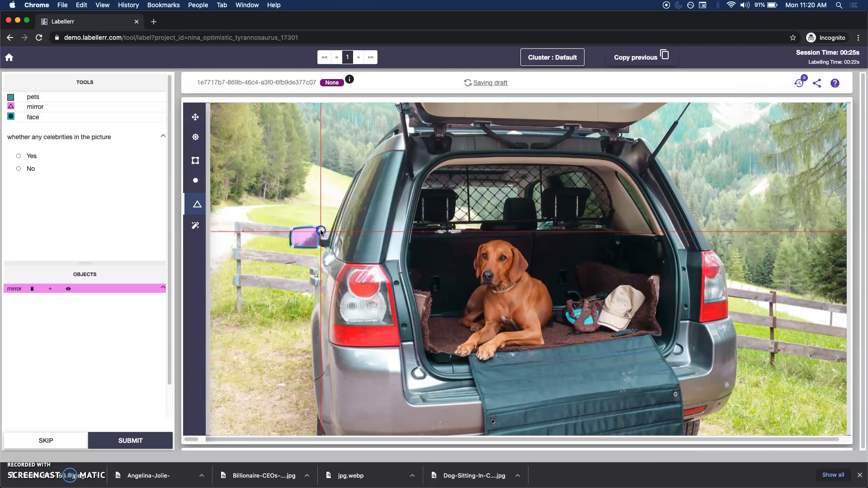
left_click_drag(321, 232, 289, 246)
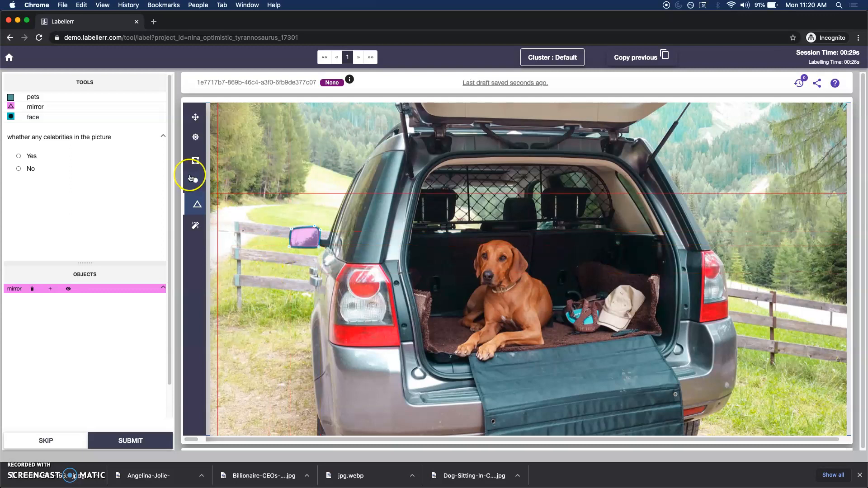
left_click(197, 203)
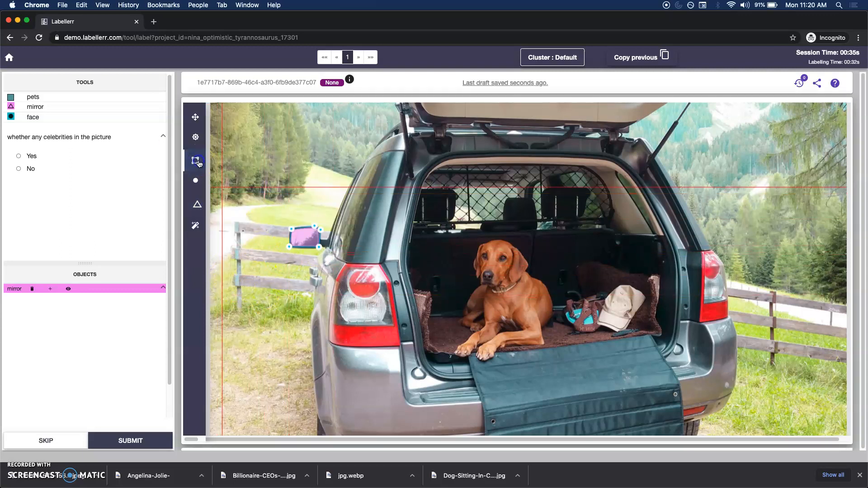
mouse_move(479, 250)
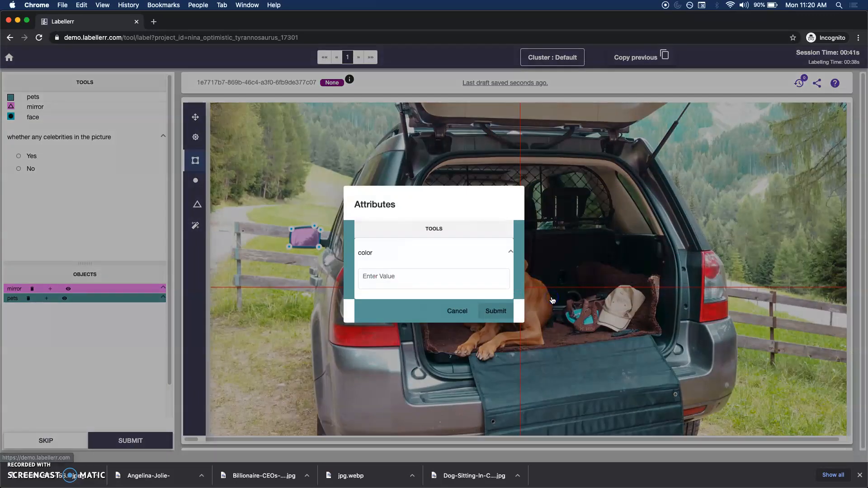
Record the dog's 'pets' box color attribute as 'brown' and confirm it.
left_click(433, 278)
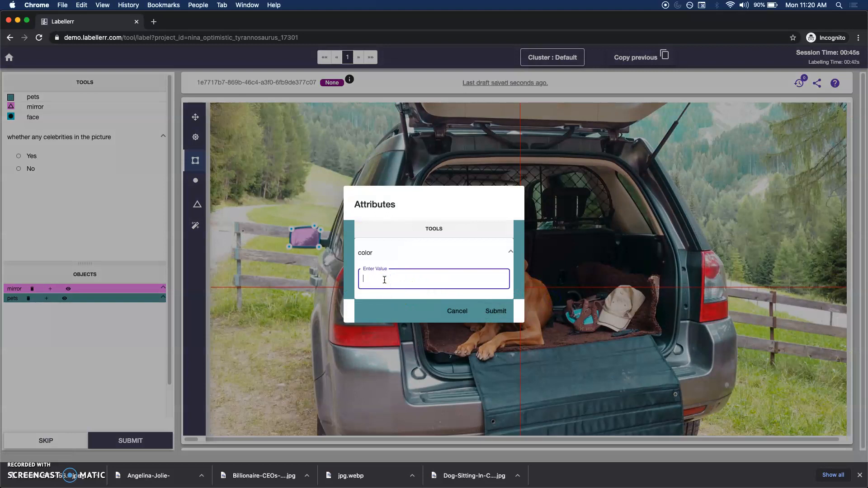
type("brow")
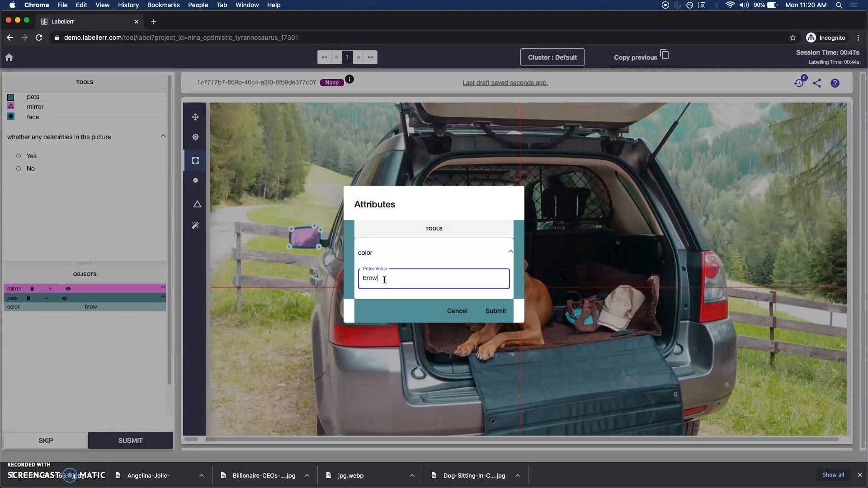
left_click(494, 310)
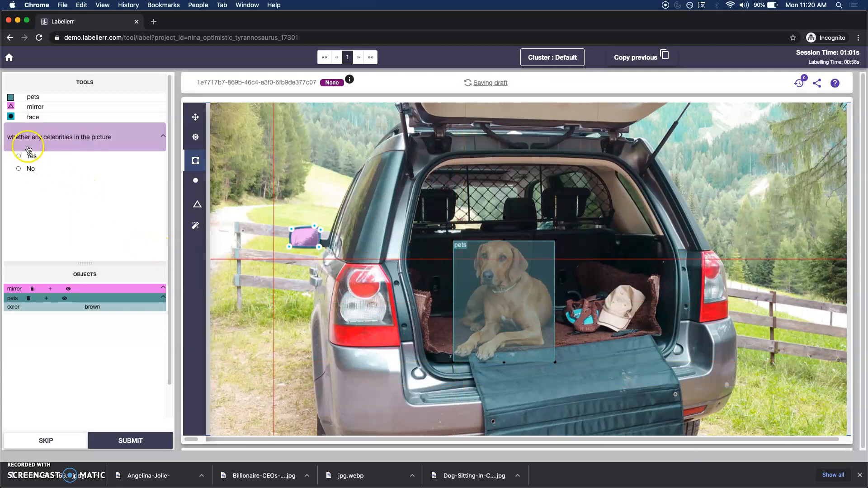
Answer No to the question of whether any celebrities are in the picture.
left_click(19, 169)
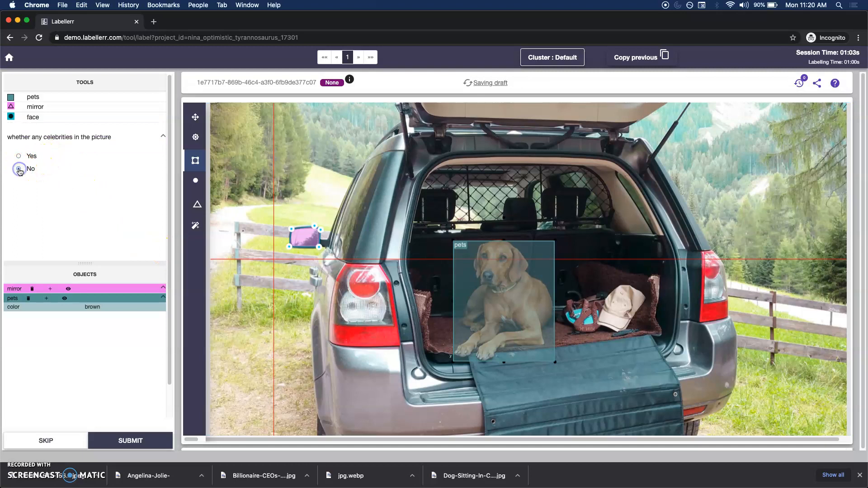
left_click(19, 169)
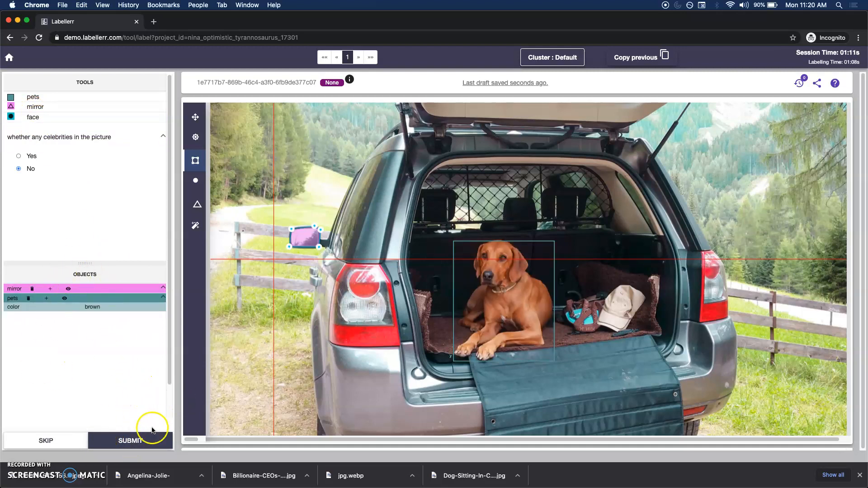
Submit the dog image's annotations and load image 2 of the couple with a child.
left_click(130, 440)
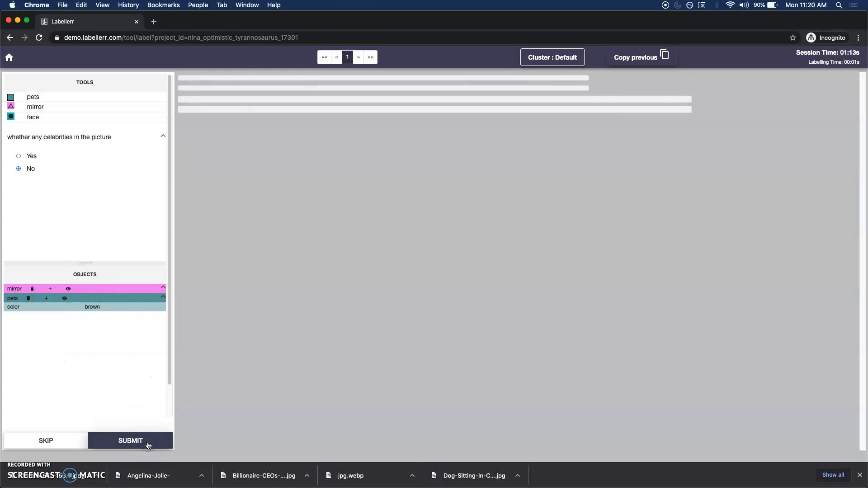
left_click(130, 440)
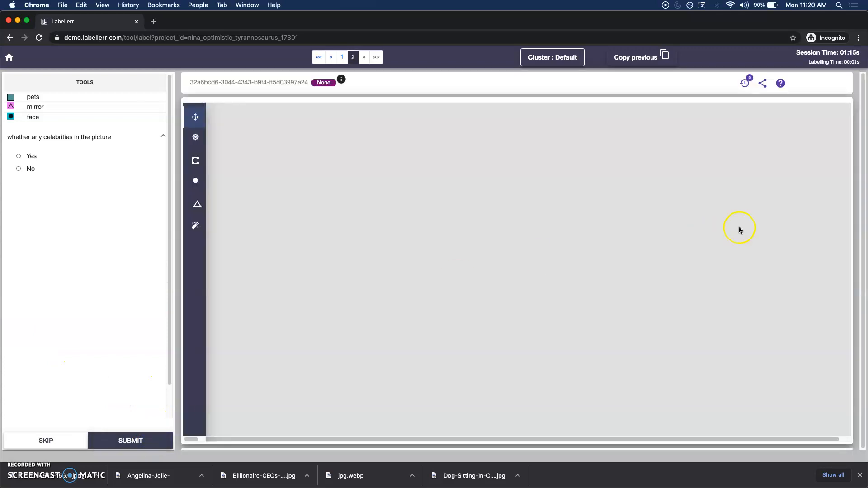
left_click(130, 440)
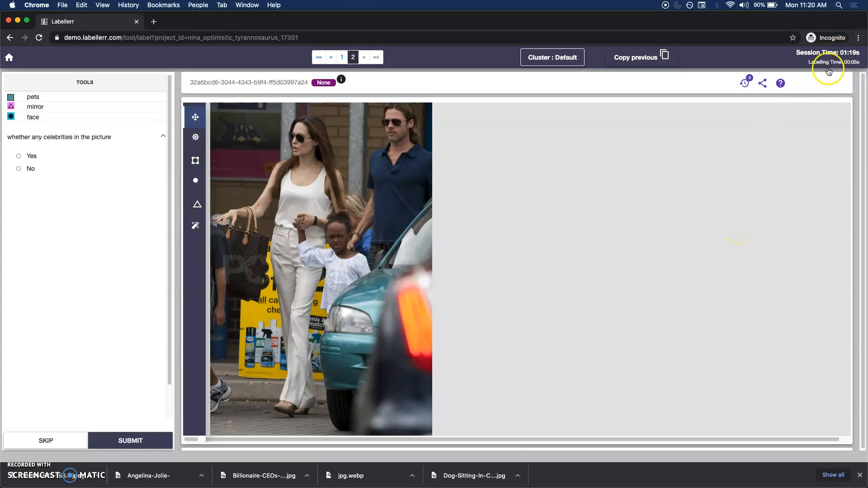
mouse_move(852, 66)
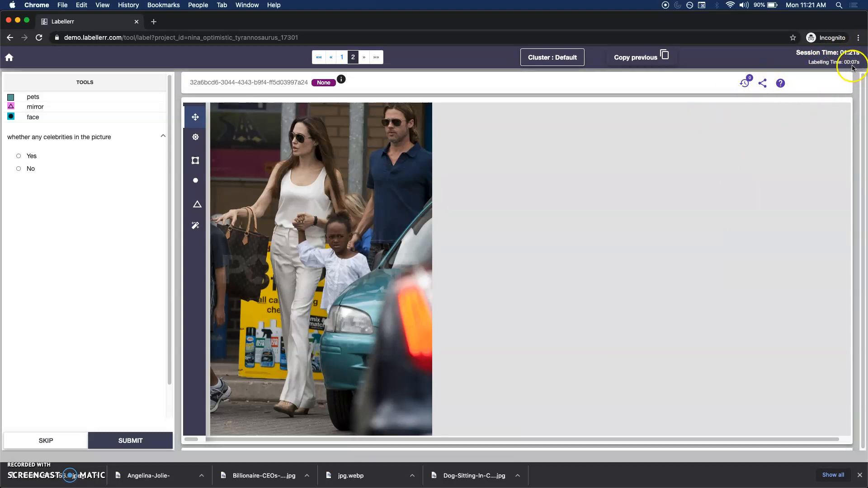
mouse_move(422, 195)
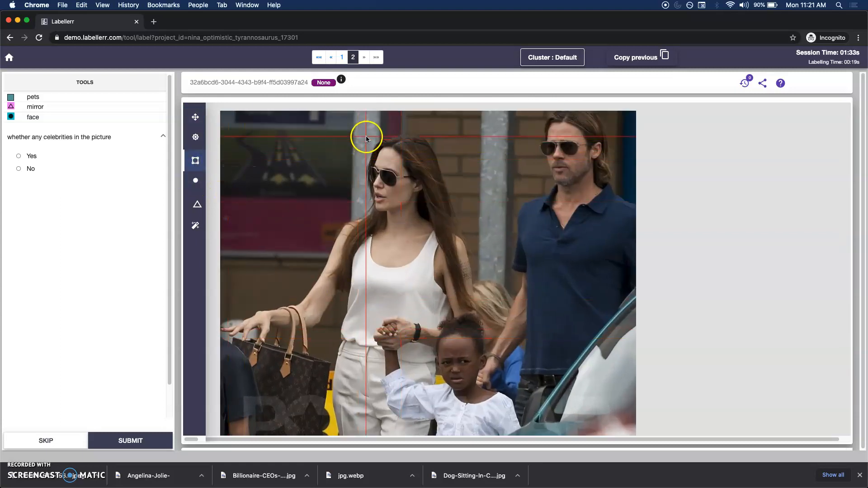
Mark face keypoints on the woman's eyes and mouth, the man's face and the child's face.
left_click_drag(366, 136, 433, 221)
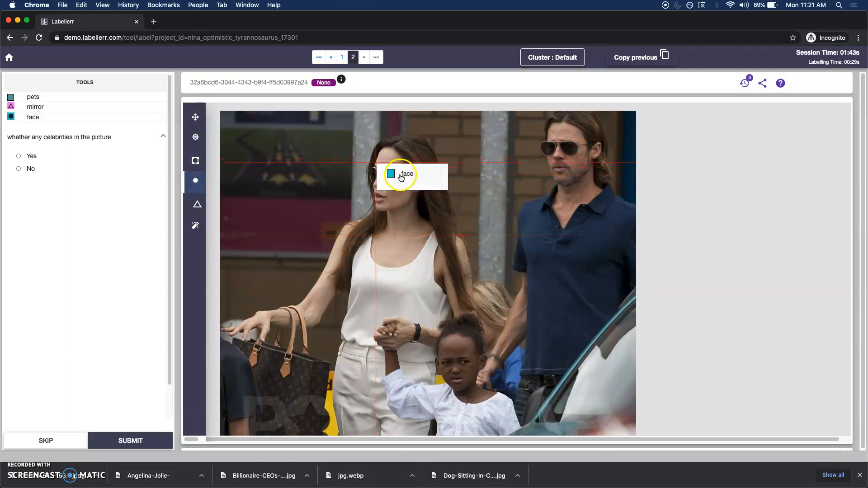
left_click(375, 162)
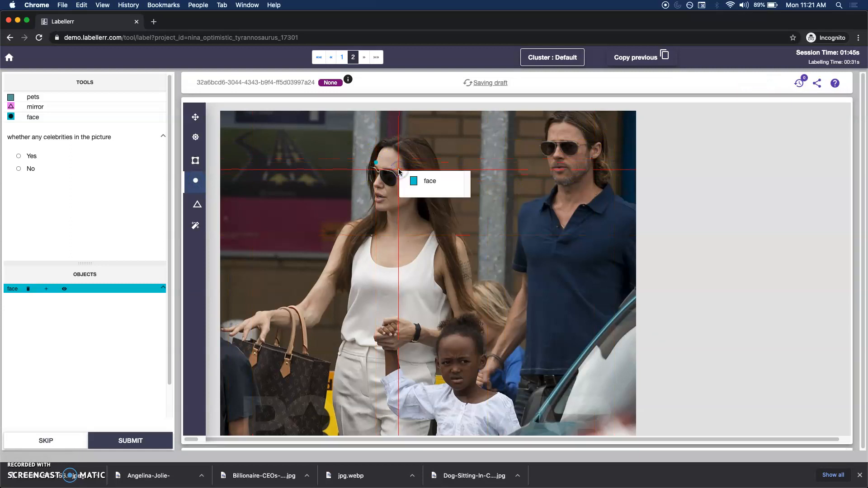
left_click(376, 195)
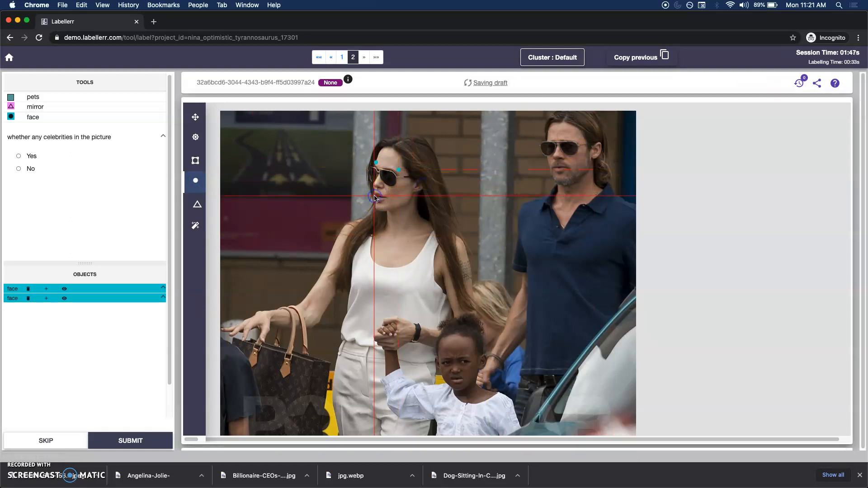
left_click(404, 198)
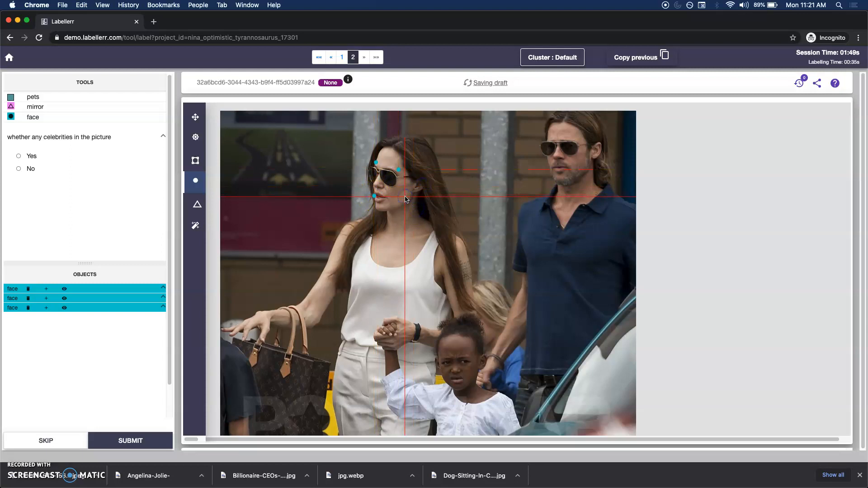
left_click(551, 141)
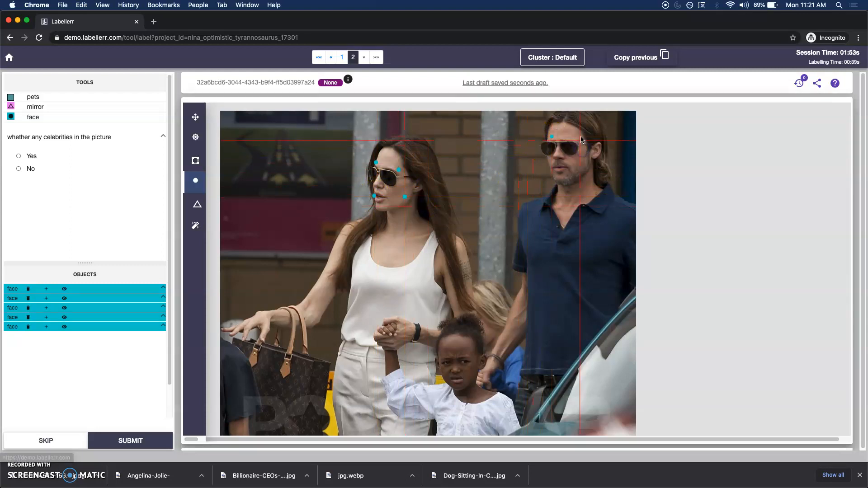
left_click(553, 161)
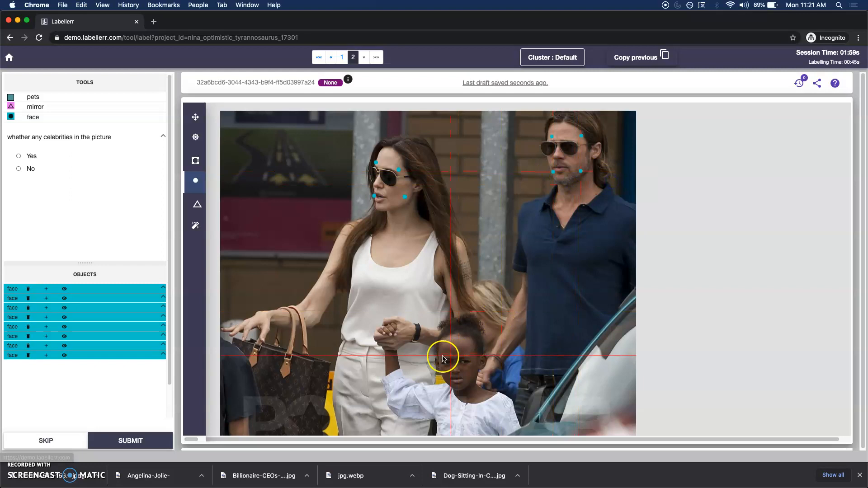
left_click(467, 364)
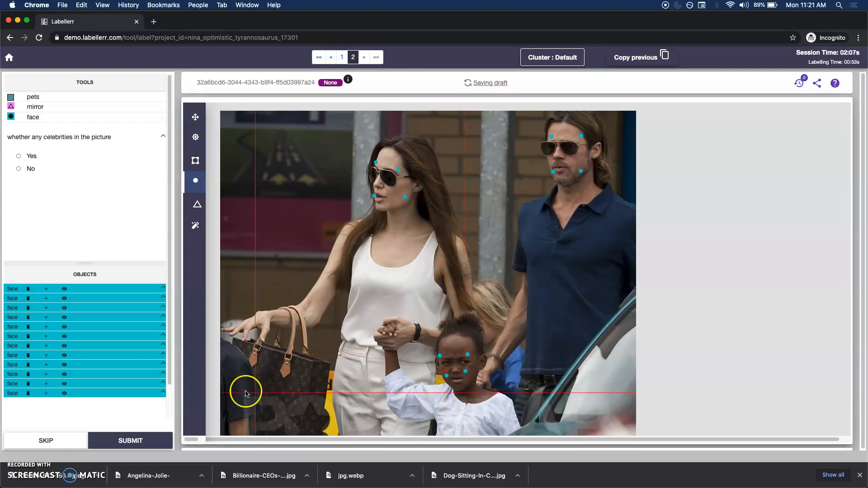
Adjust the image Brightness and Contrast sliders in the image settings.
left_click(195, 136)
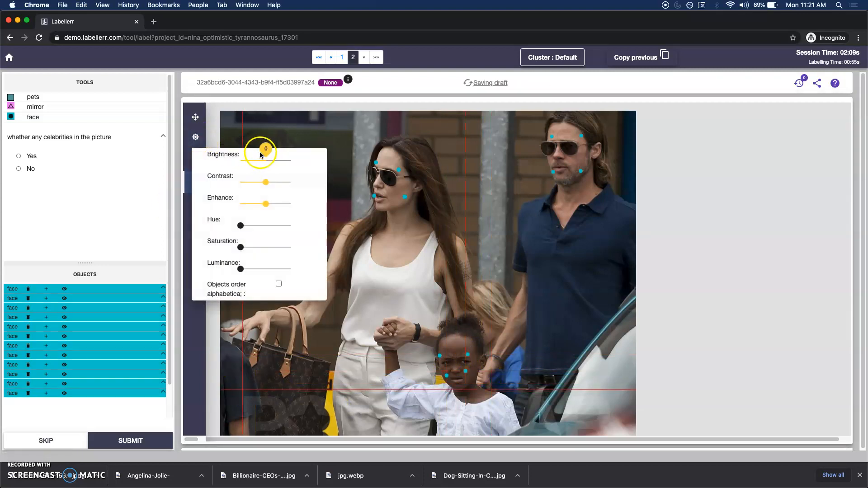
left_click_drag(266, 150, 268, 151)
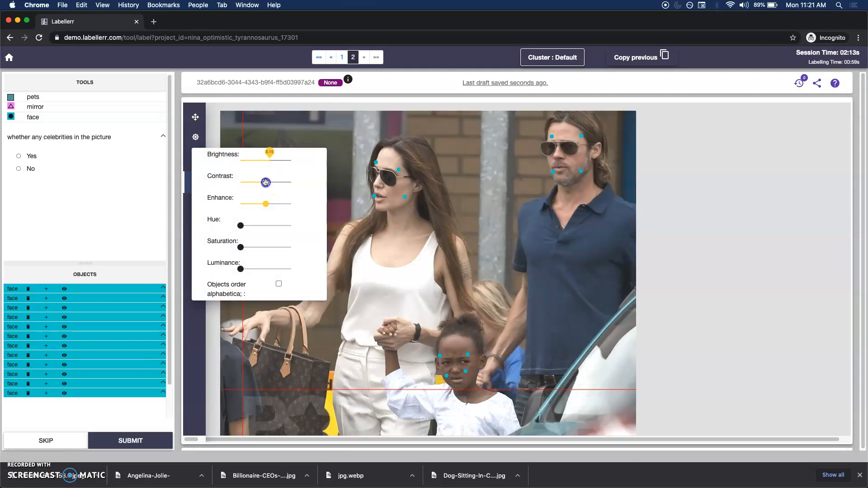
left_click_drag(265, 181, 268, 171)
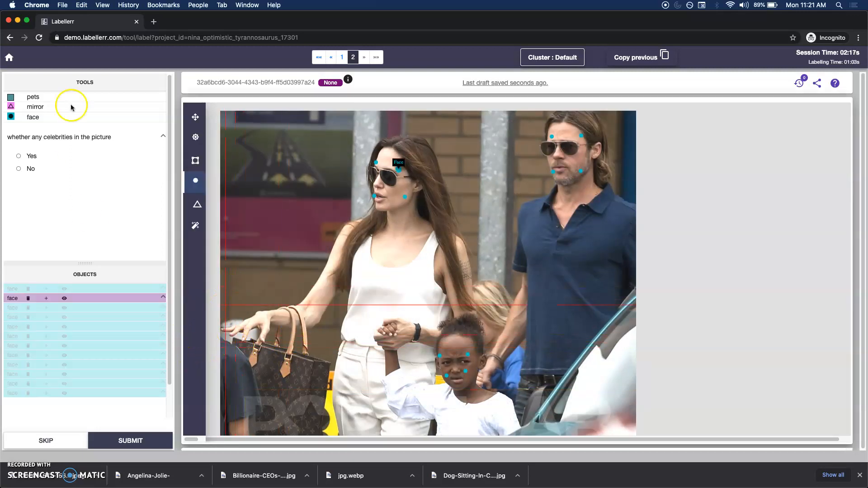
Answer Yes to the celebrities question and submit the street photo, loading the store aisle image.
left_click(19, 157)
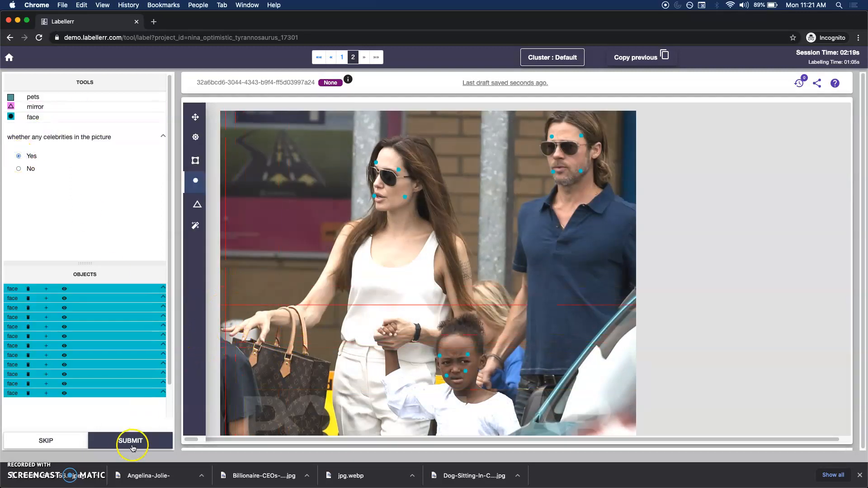
left_click(130, 440)
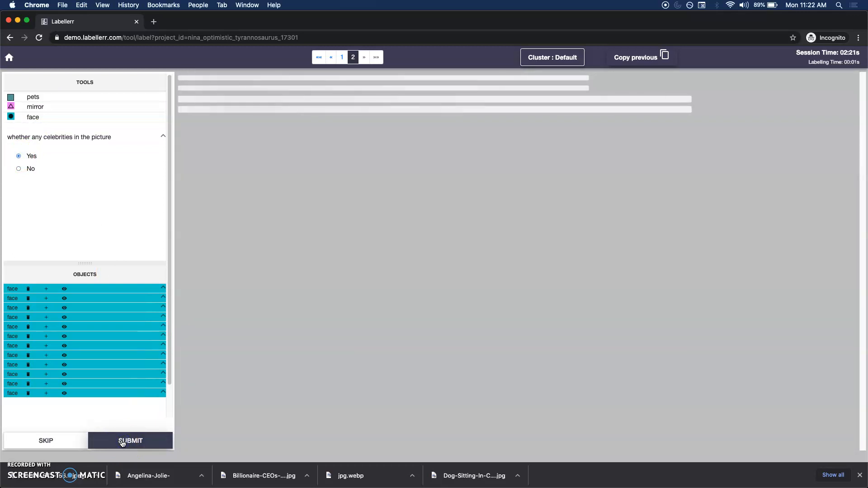
left_click(130, 440)
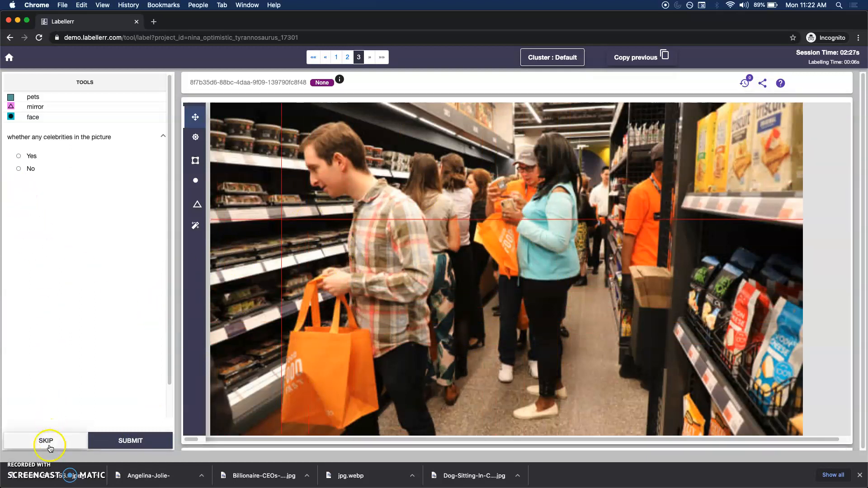
Skip the supermarket shoppers image with the remark 'I am not sur' about being unsure how to annotate.
left_click(46, 440)
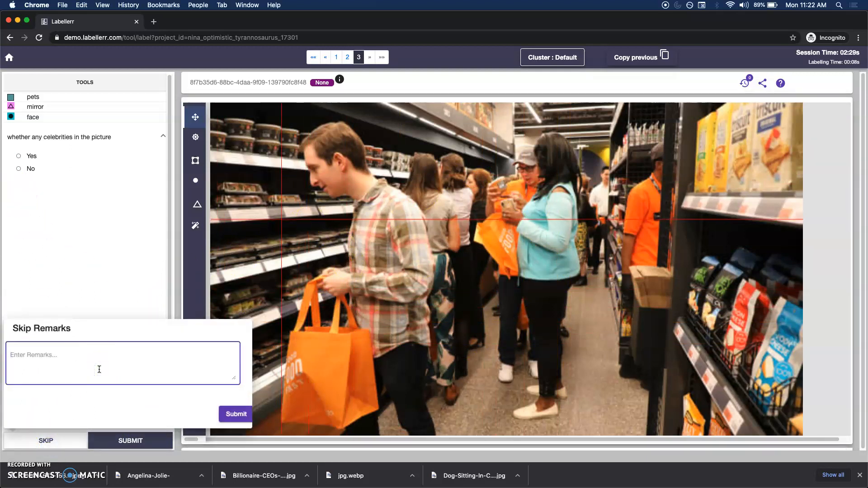
type("I am not sure how to annota")
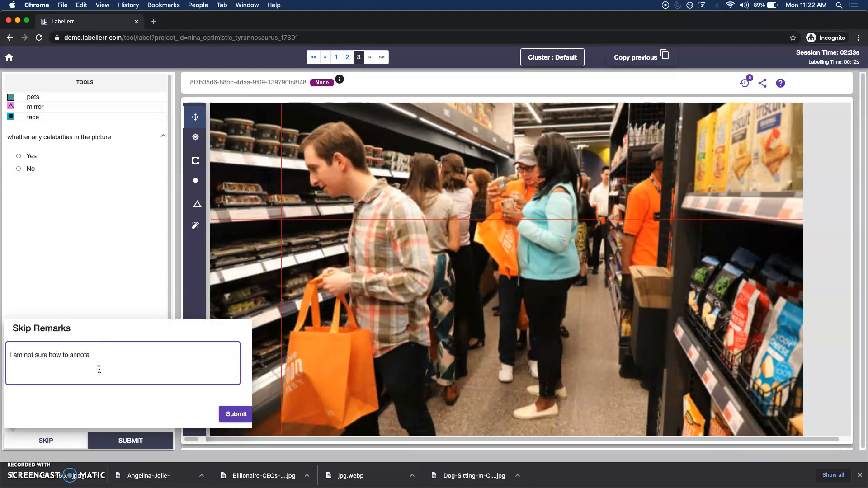
left_click(235, 414)
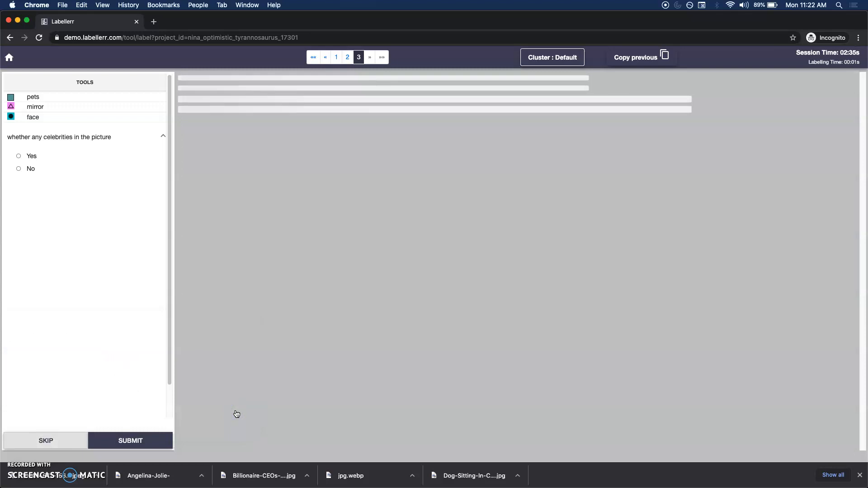
Leave the labelling session via the home icon to close it.
left_click(374, 57)
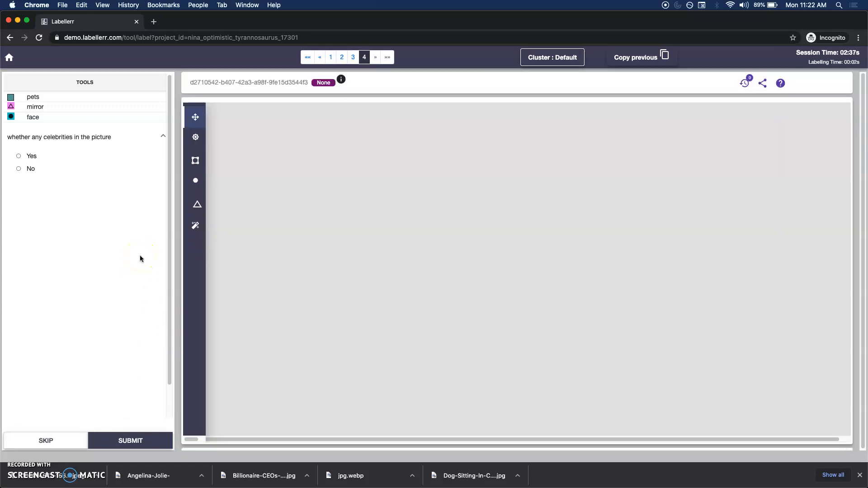
left_click(9, 58)
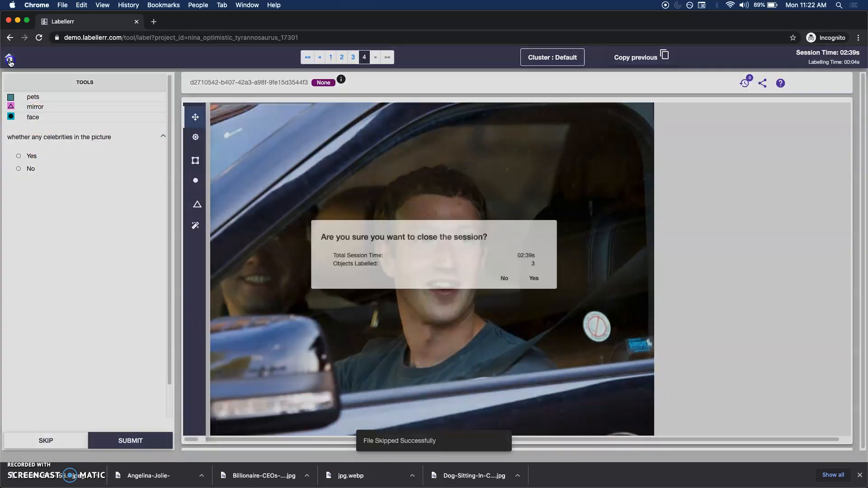
Confirm closing the session and return to the celebrities project dashboard.
left_click(504, 278)
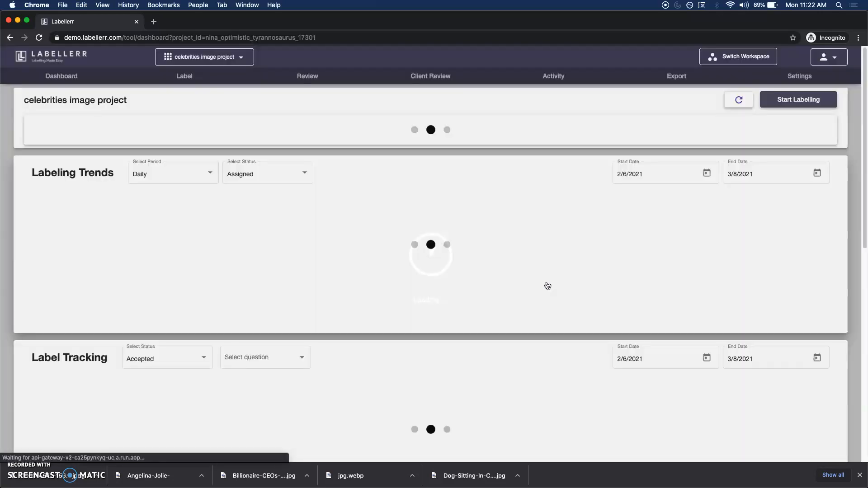
left_click(553, 76)
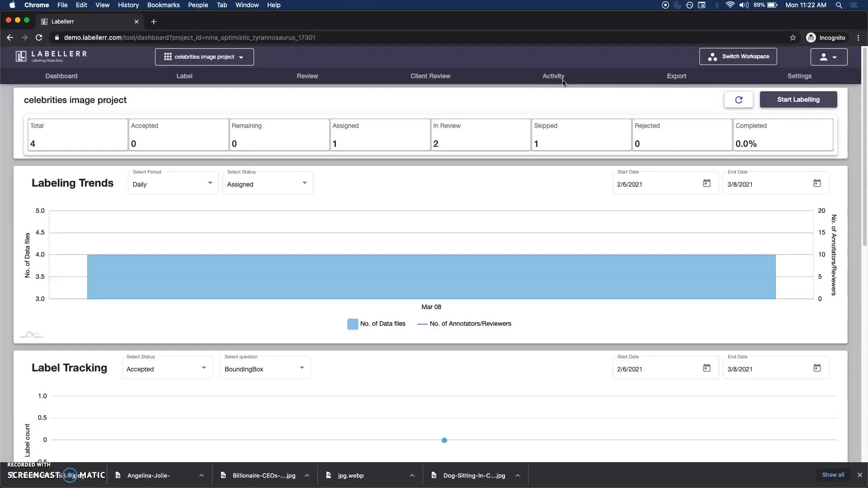
Show the Activity log listing each file's user, date and status.
left_click(553, 76)
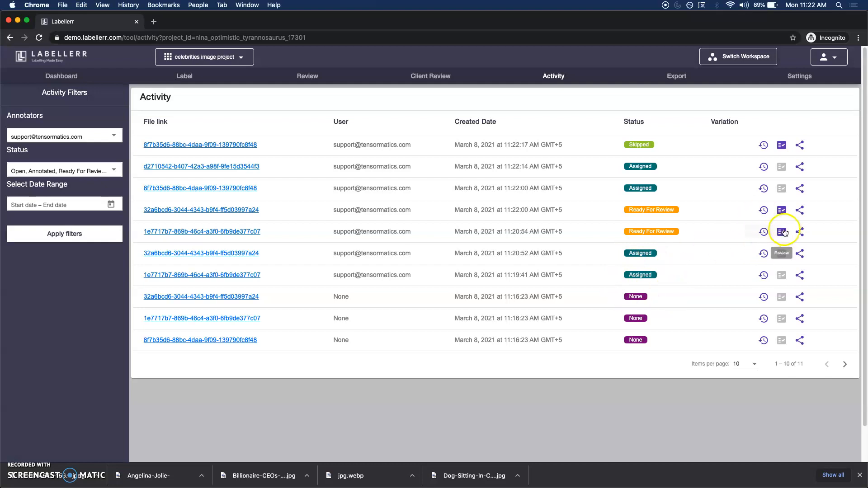
mouse_move(645, 271)
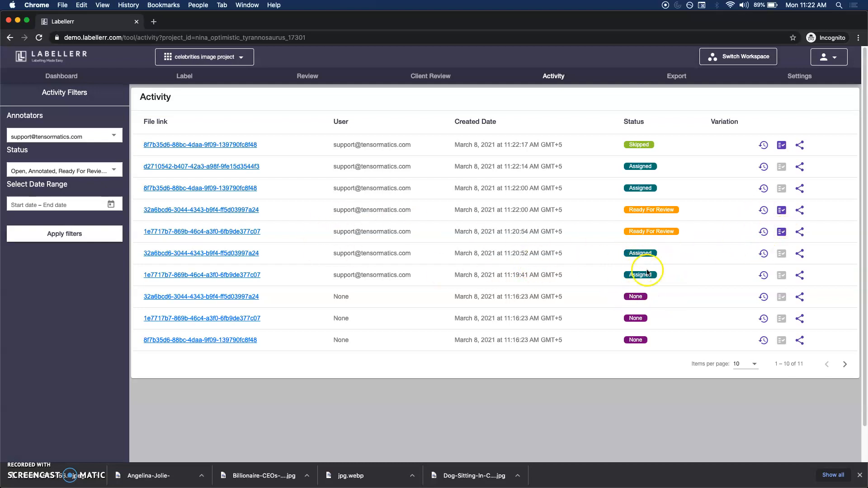
mouse_move(643, 163)
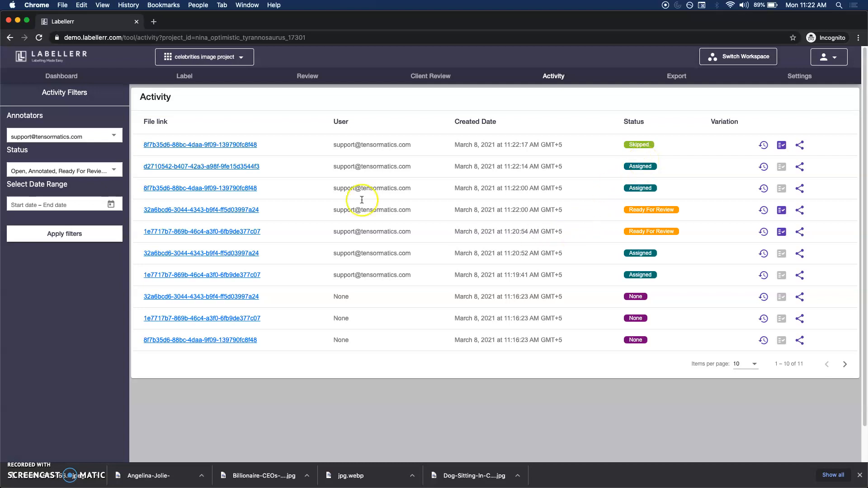
mouse_move(308, 76)
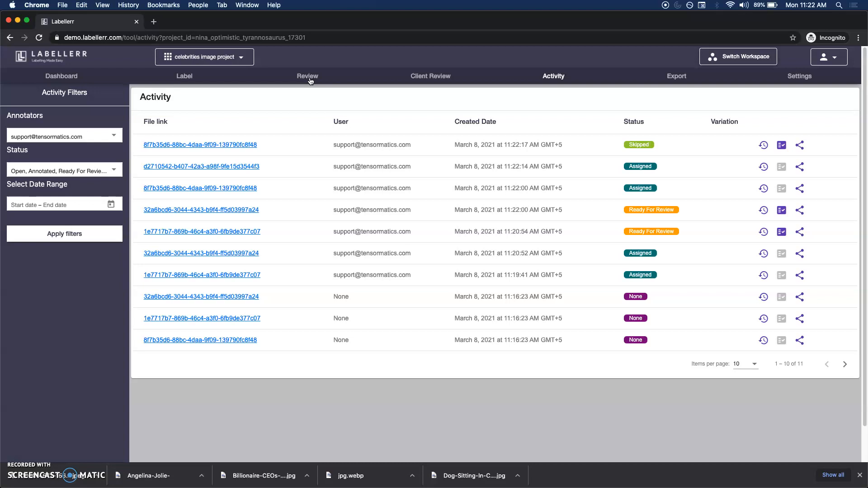
Review the Ready For Review dog-in-car image and check its FileId history details.
left_click(307, 76)
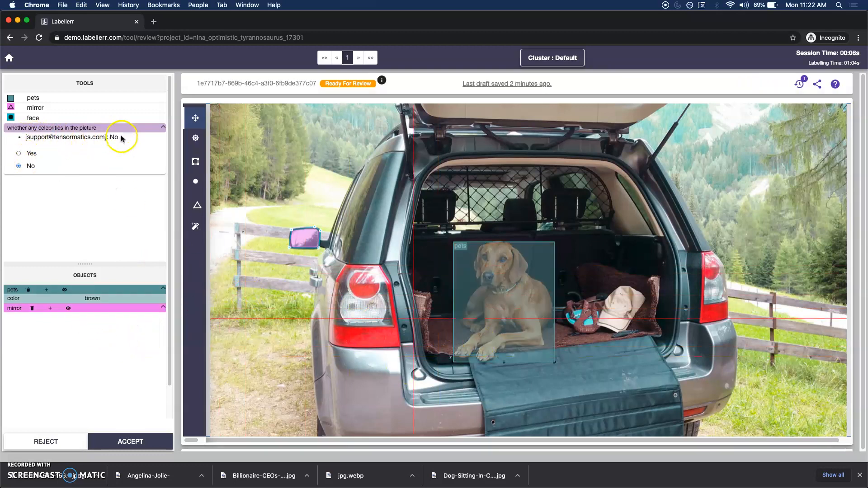
mouse_move(357, 268)
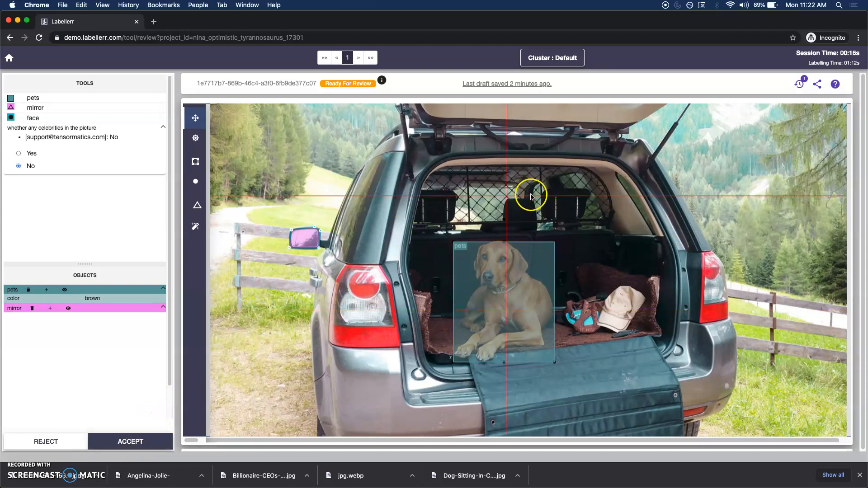
left_click(382, 82)
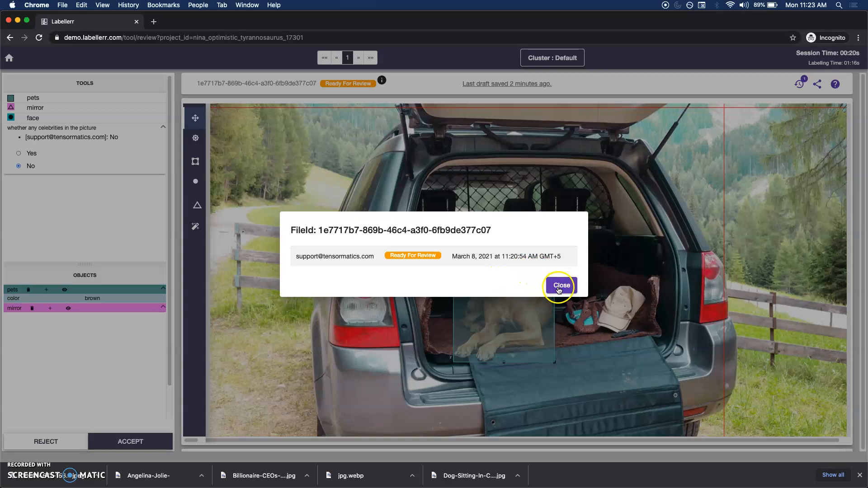
left_click(560, 285)
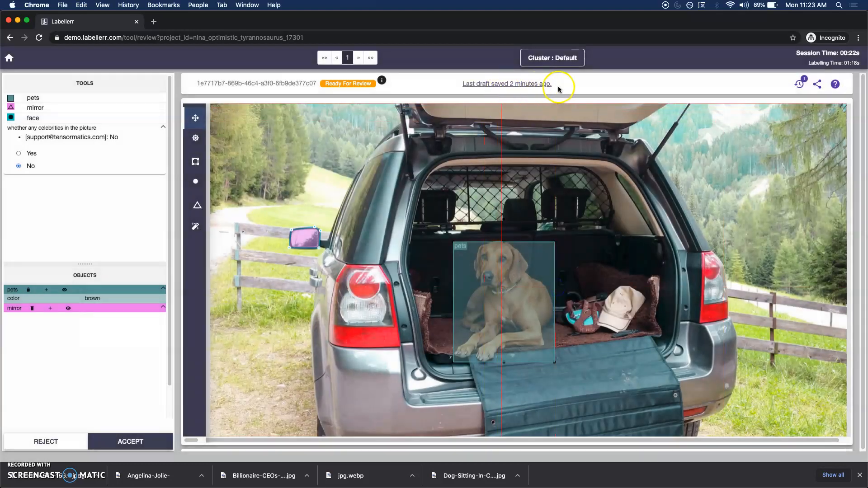
mouse_move(465, 123)
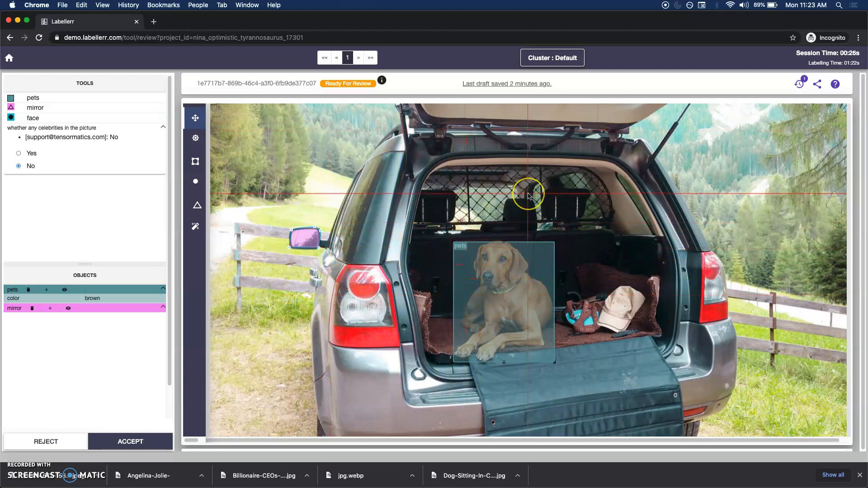
mouse_move(194, 315)
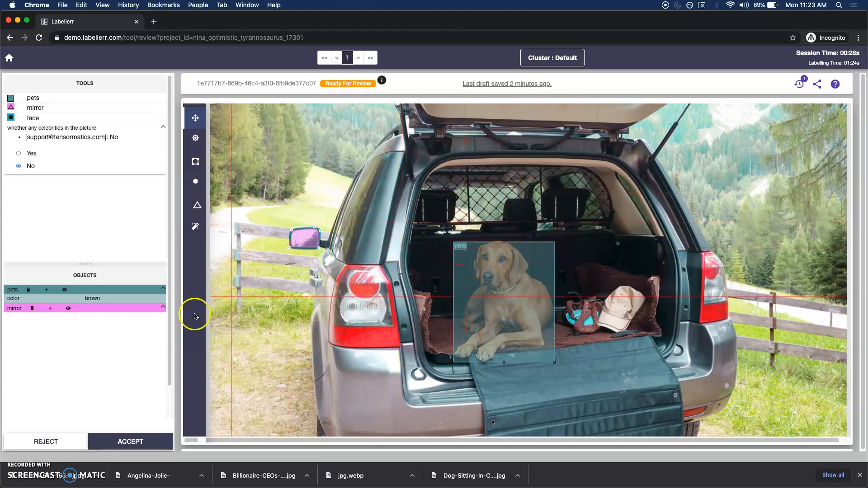
mouse_move(64, 419)
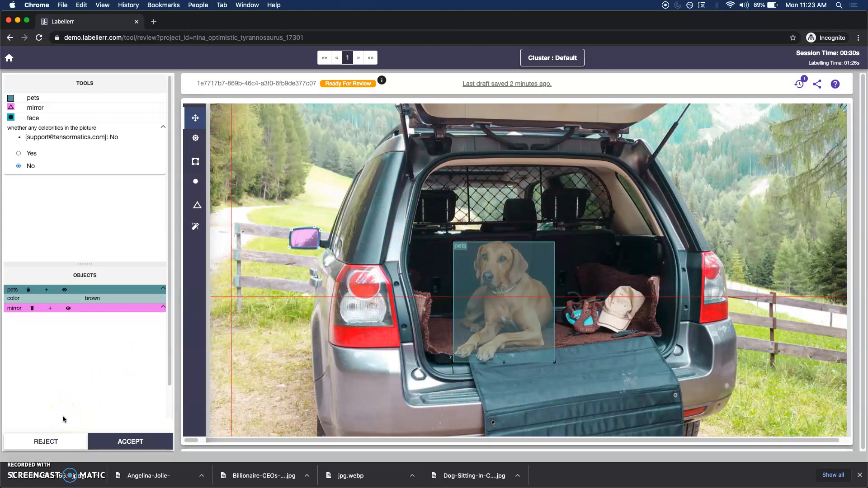
mouse_move(110, 128)
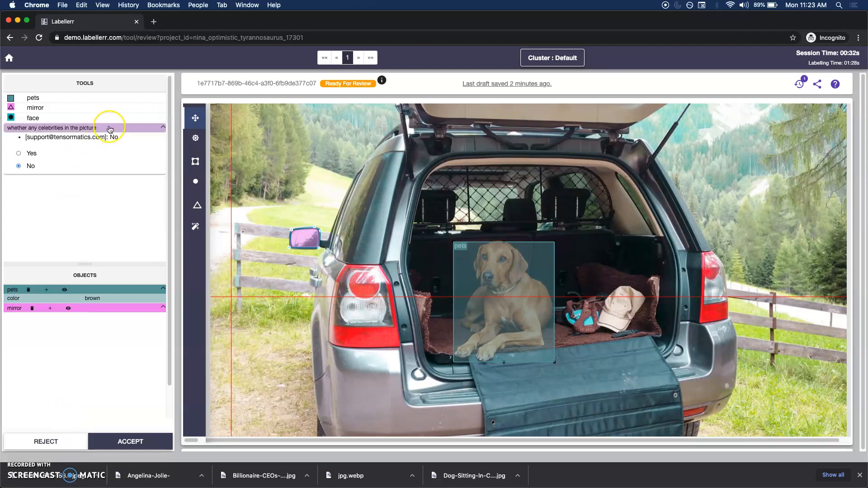